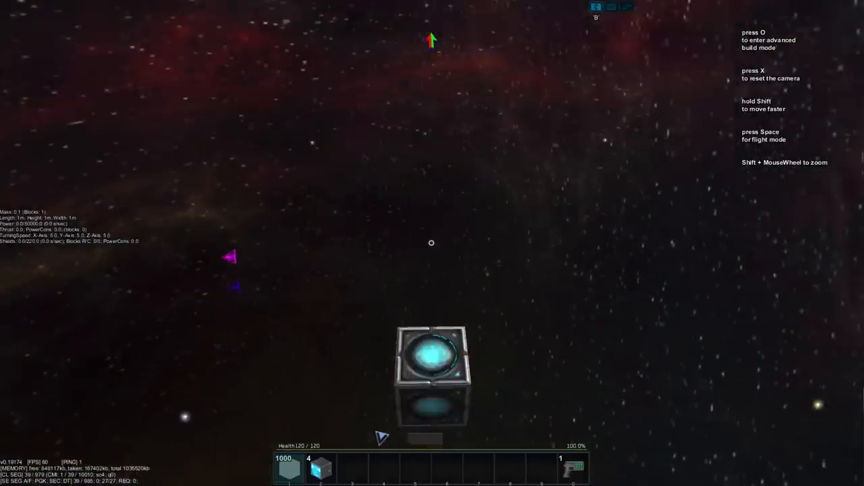
Place grey hull blocks beside the ship core to build out the 3x3 plate.
{"action": "key", "text": "o"}
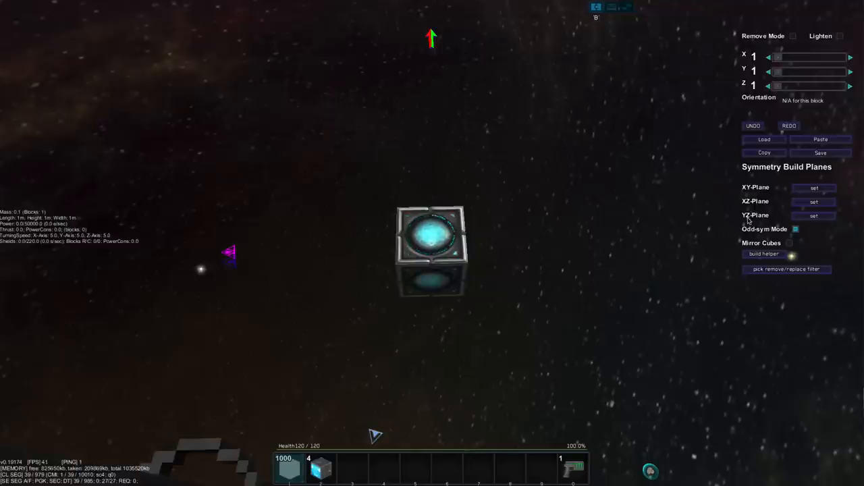
{"action": "left_click", "coordinate": [814, 216]}
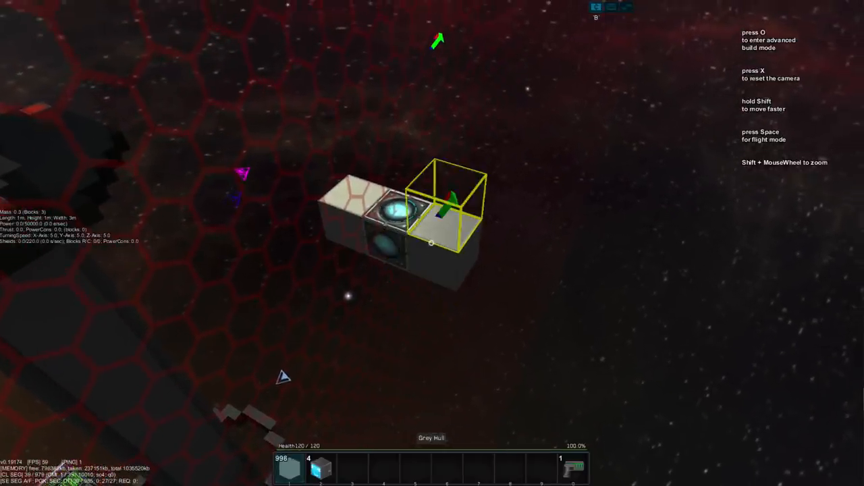
{"action": "key", "text": "o"}
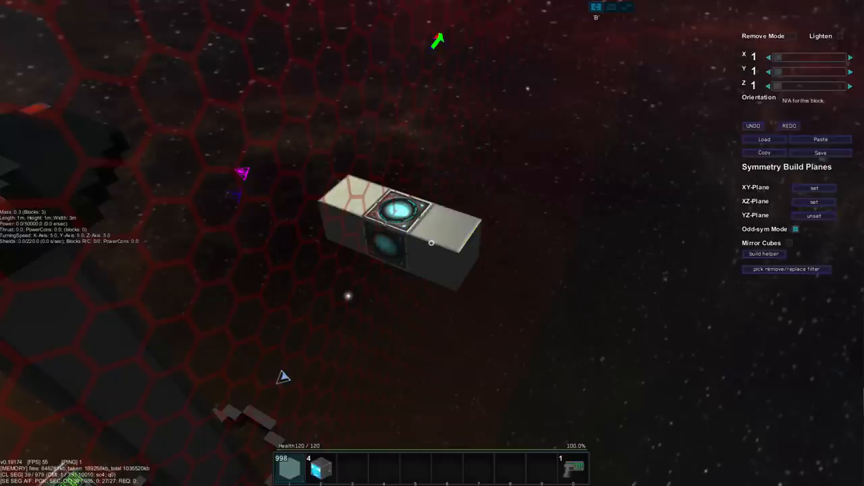
{"action": "left_click", "coordinate": [814, 188]}
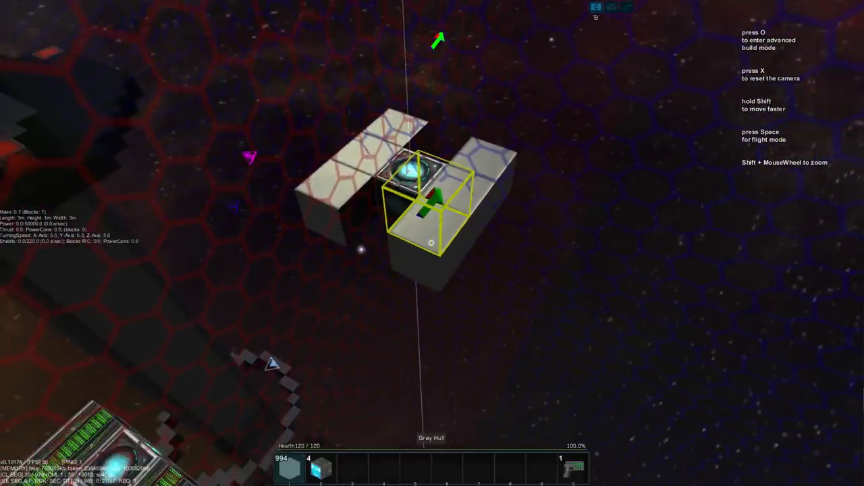
{"action": "key", "text": "o"}
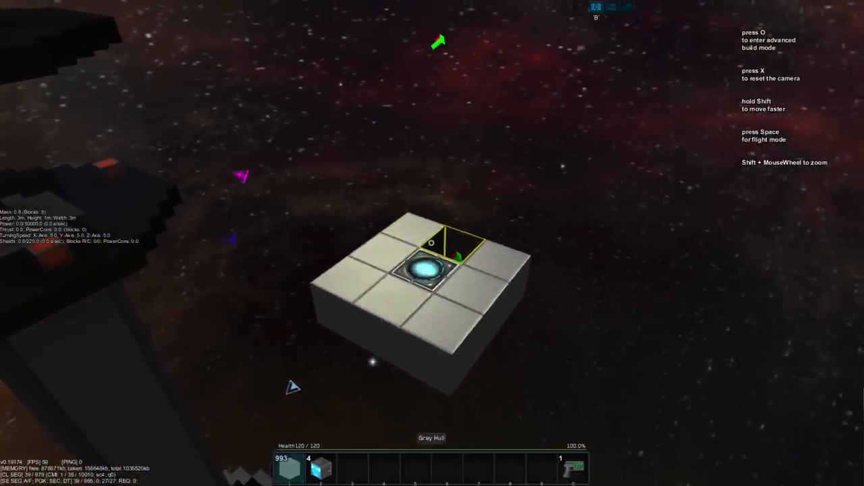
{"action": "key", "text": "o"}
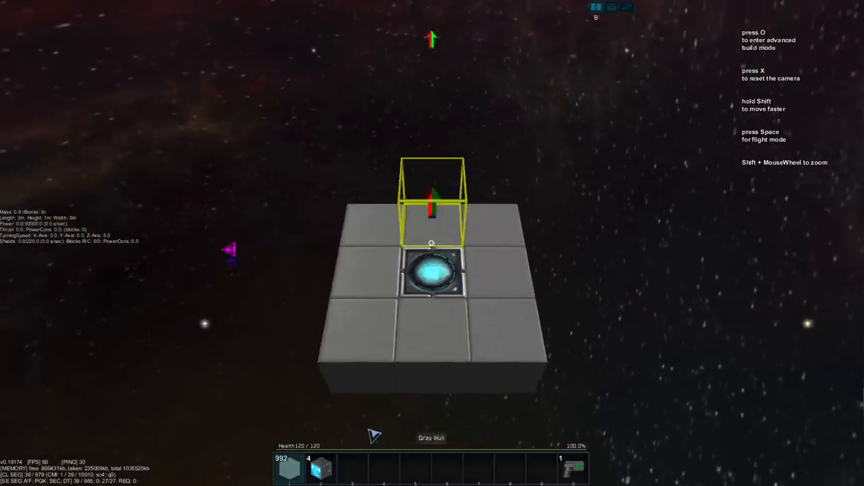
{"action": "key", "text": "o"}
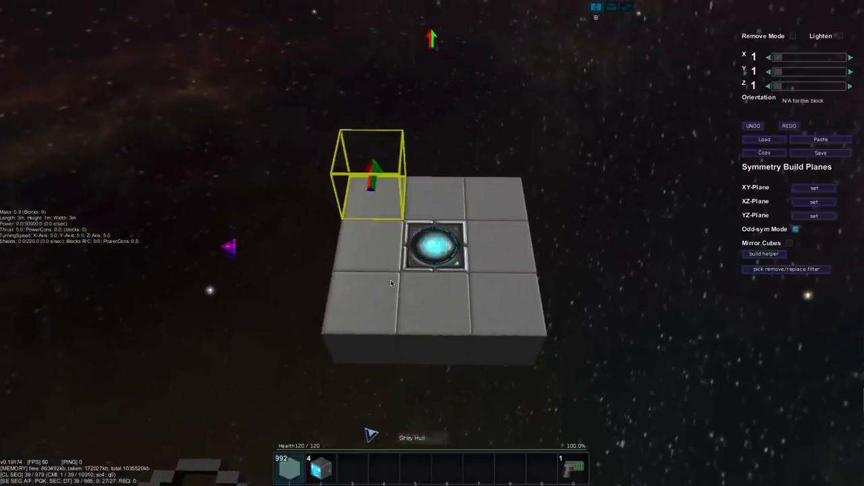
{"action": "left_click", "coordinate": [814, 216]}
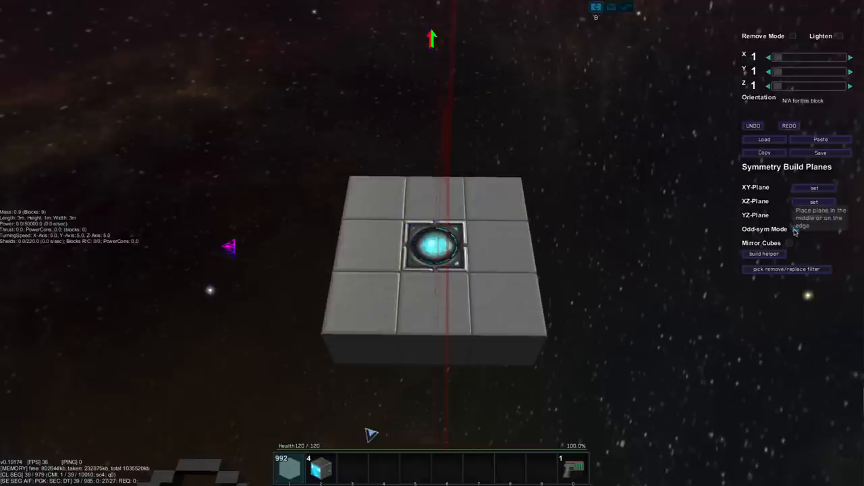
{"action": "left_click", "coordinate": [813, 216]}
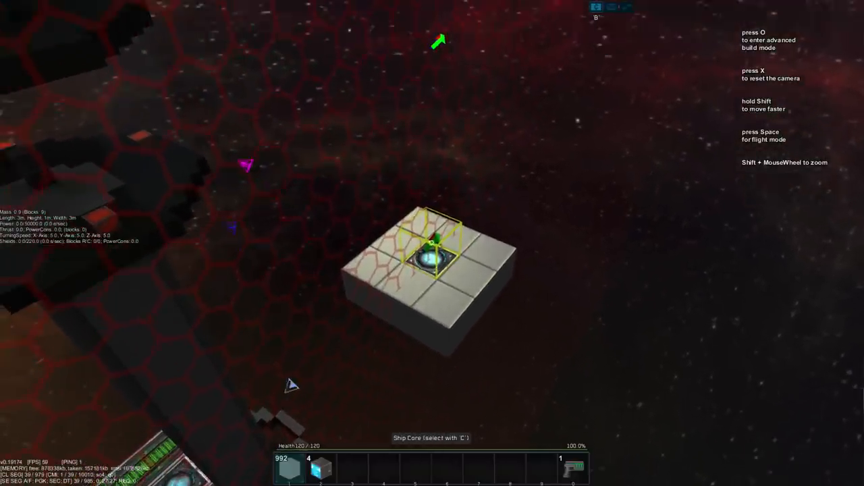
{"action": "key", "text": "o"}
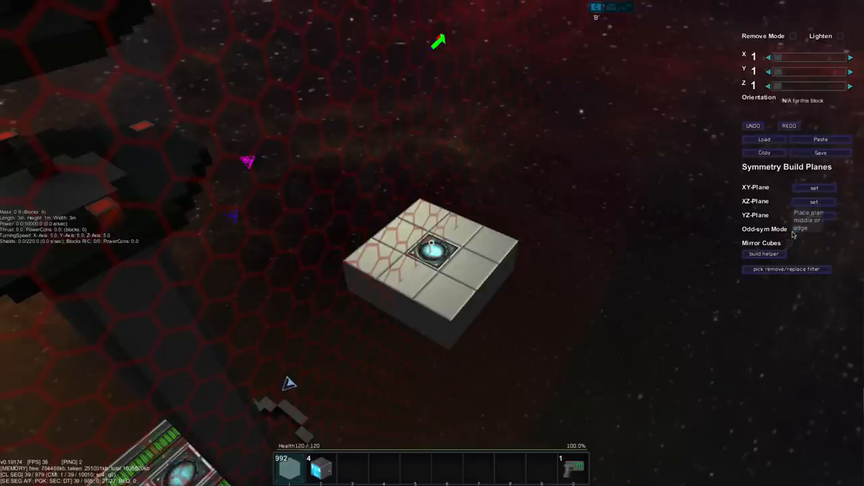
{"action": "left_click", "coordinate": [812, 216]}
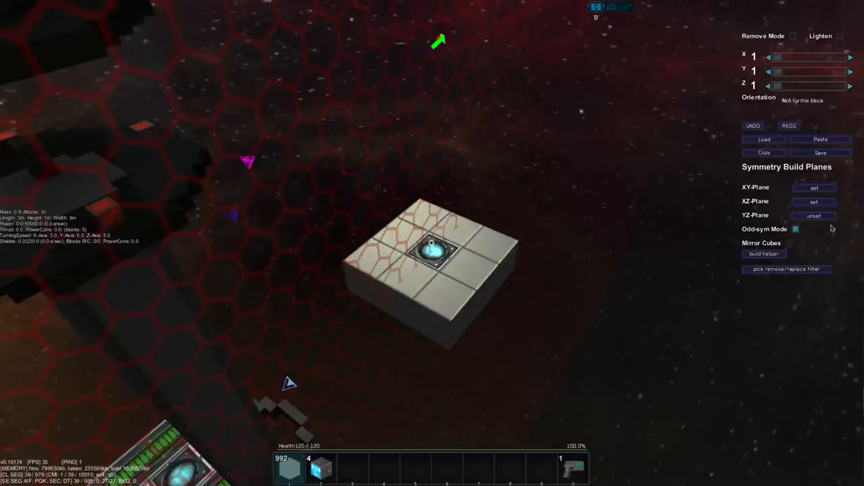
{"action": "left_click", "coordinate": [814, 188]}
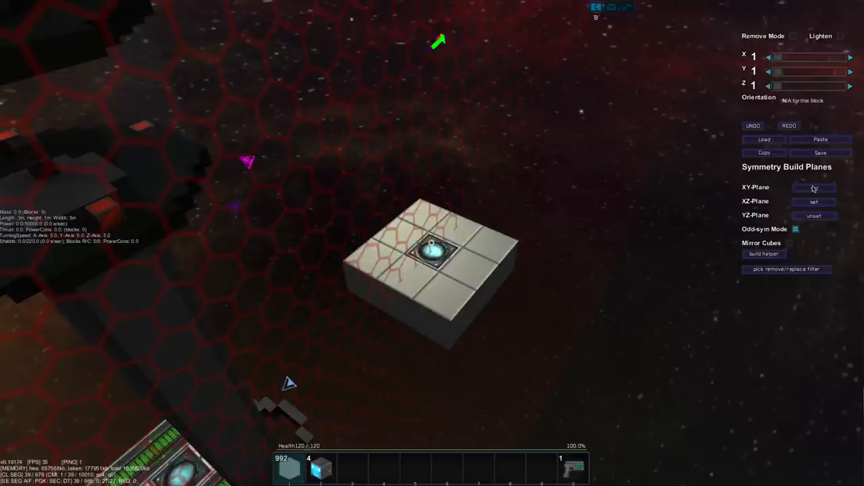
{"action": "left_click", "coordinate": [812, 186]}
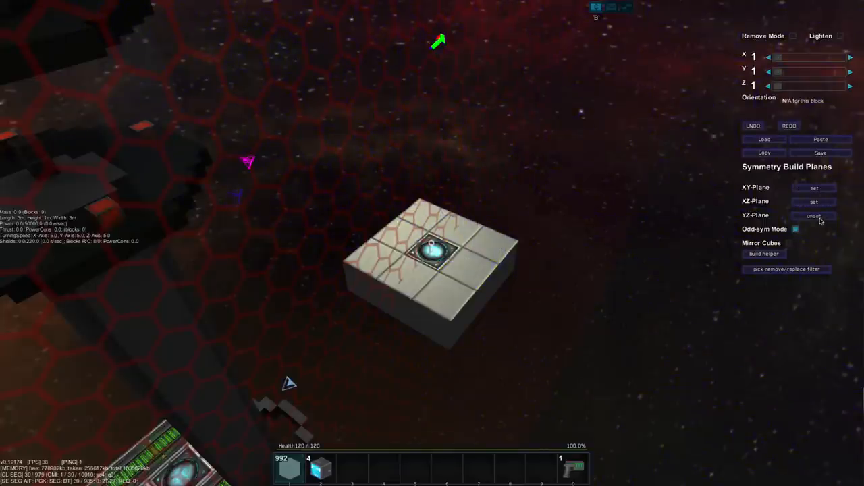
{"action": "left_click", "coordinate": [814, 216]}
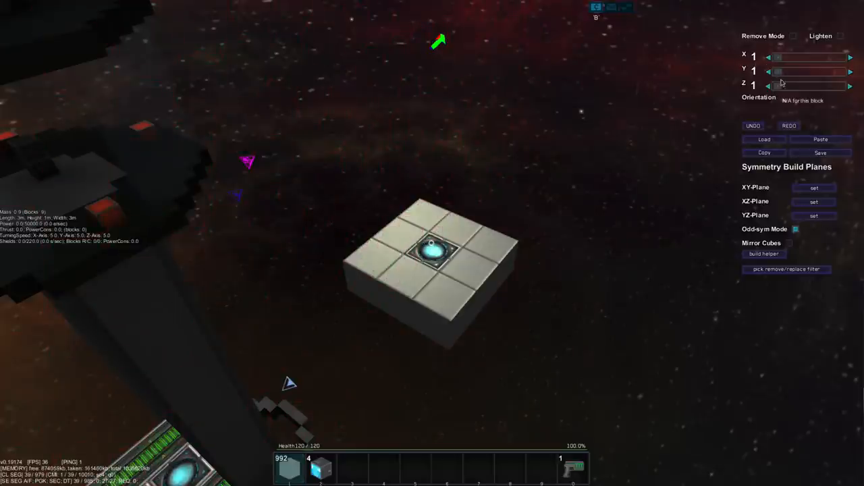
Set the build placement size sliders to 5 wide, 5 high and 5 deep for bulk grey hull placement.
{"action": "left_click", "coordinate": [851, 56]}
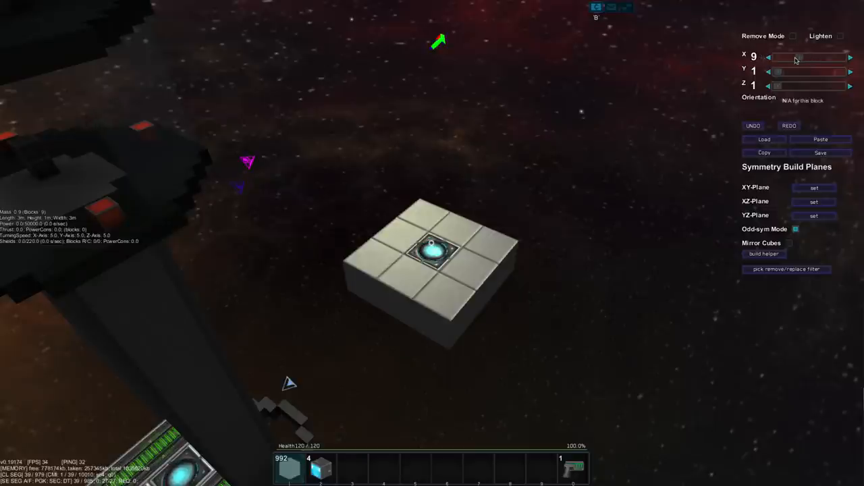
{"action": "left_click", "coordinate": [850, 57]}
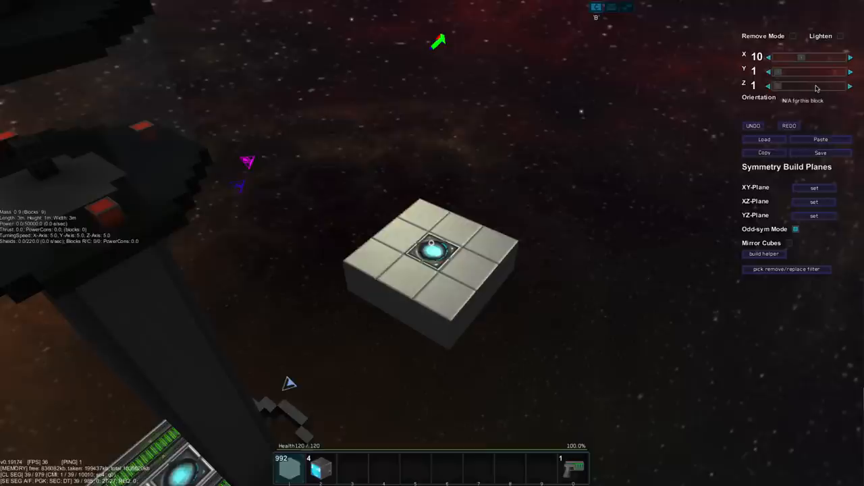
{"action": "left_click", "coordinate": [767, 56]}
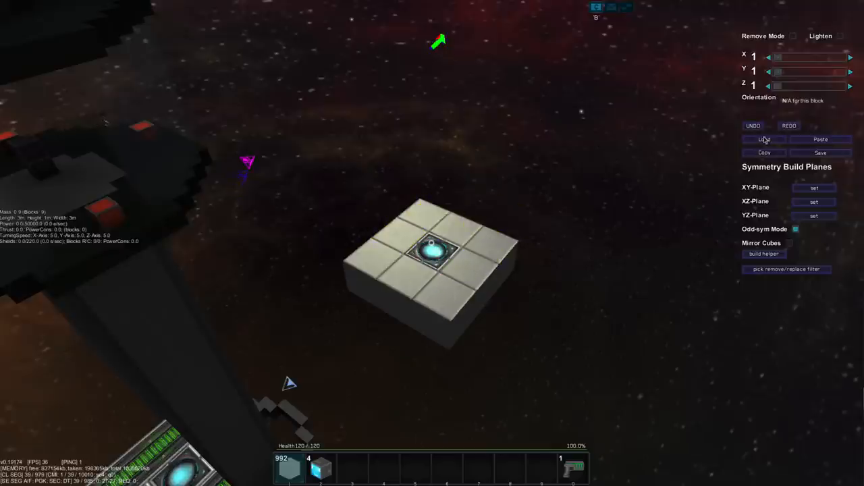
{"action": "left_click", "coordinate": [851, 57]}
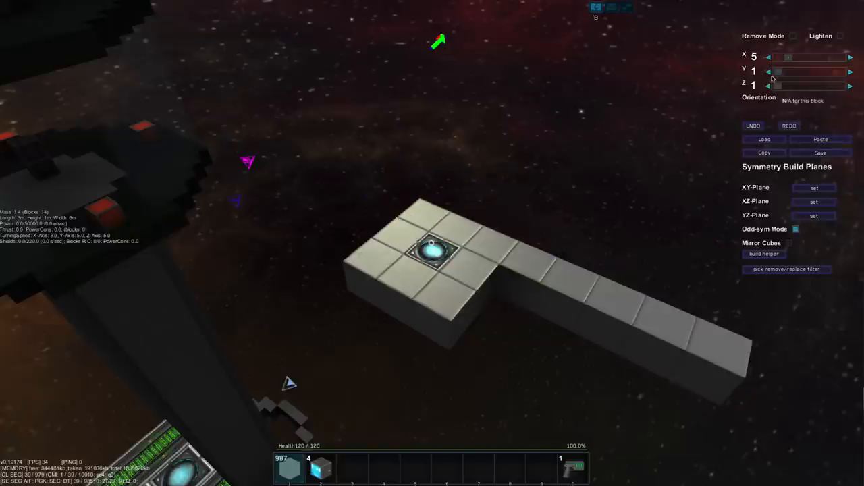
{"action": "left_click", "coordinate": [850, 72]}
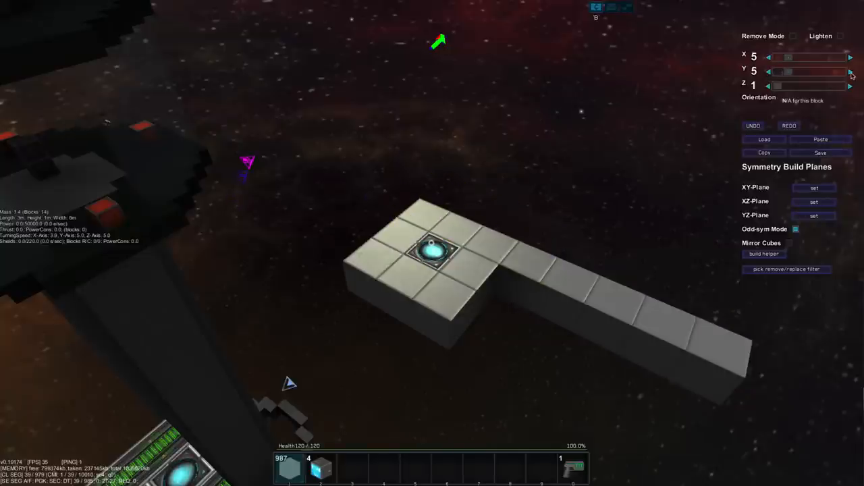
{"action": "left_click", "coordinate": [851, 86]}
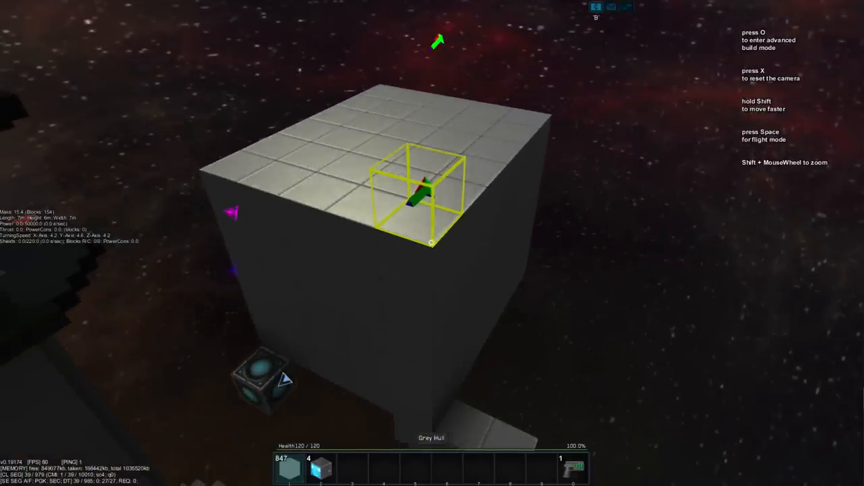
Carve the interior out of the grey hull cube, leaving one-block-thick outer walls.
{"action": "key", "text": "o"}
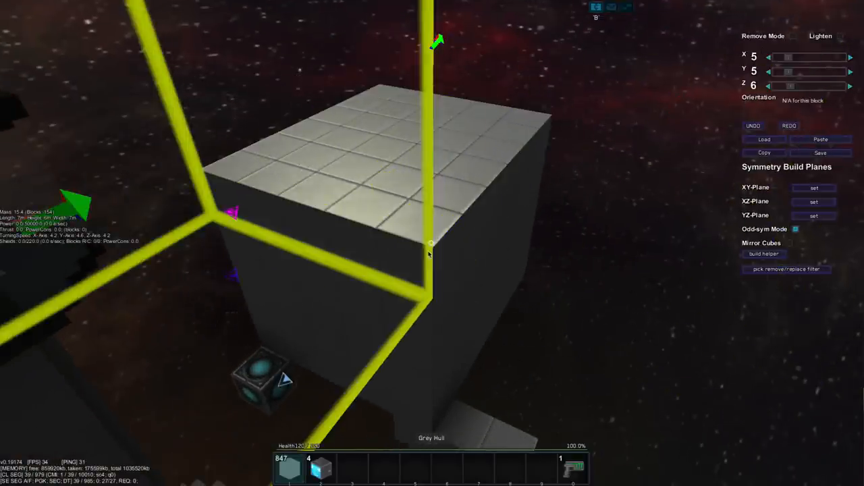
{"action": "mouse_move", "coordinate": [389, 245]}
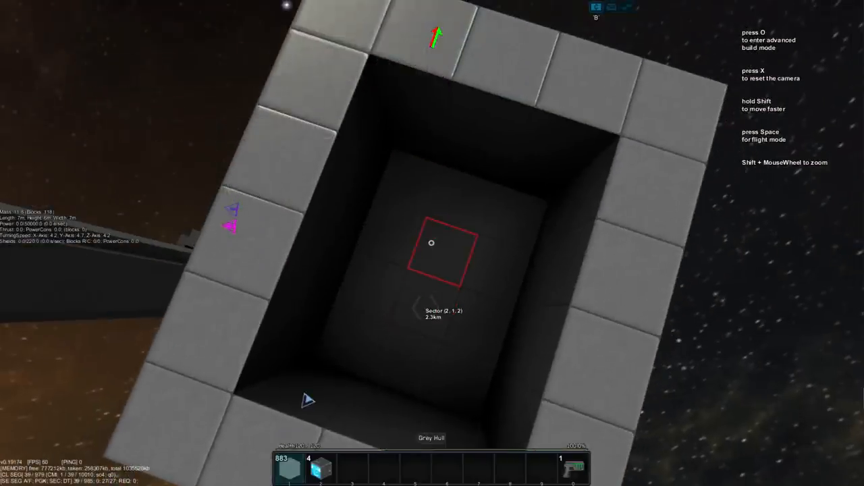
{"action": "key", "text": "o"}
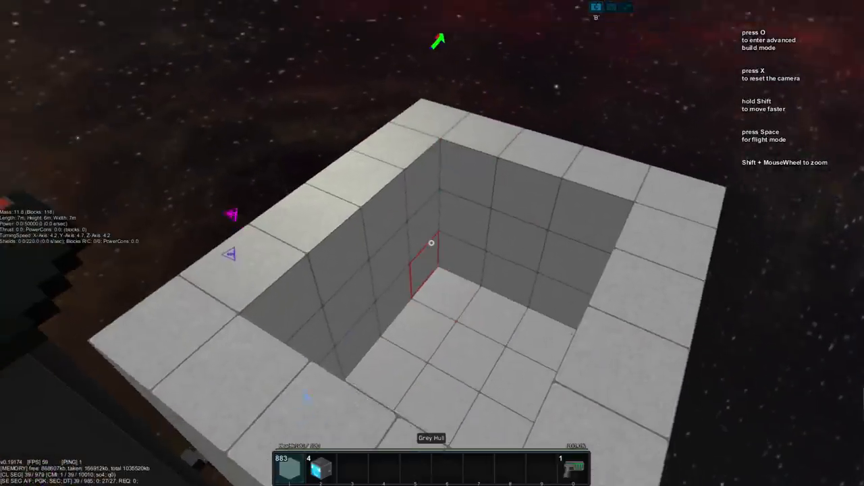
Reset the build size to 5 with depth 5 for further hull shaping.
{"action": "key", "text": "o"}
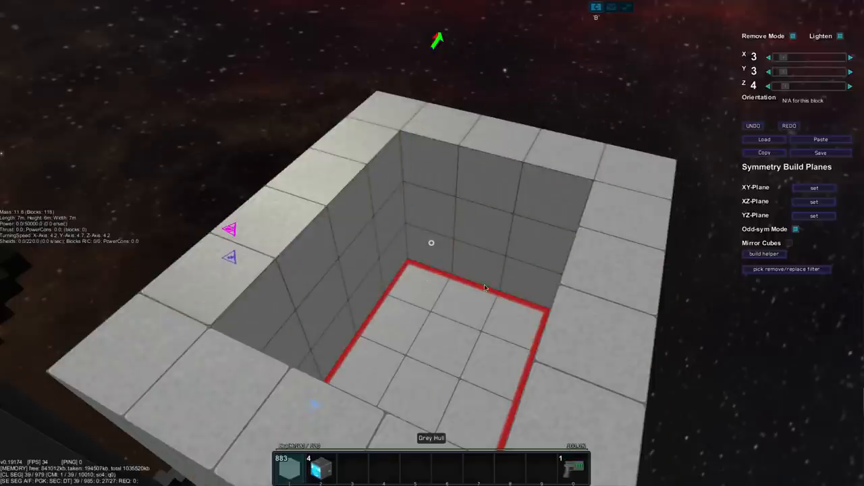
{"action": "mouse_move", "coordinate": [417, 292]}
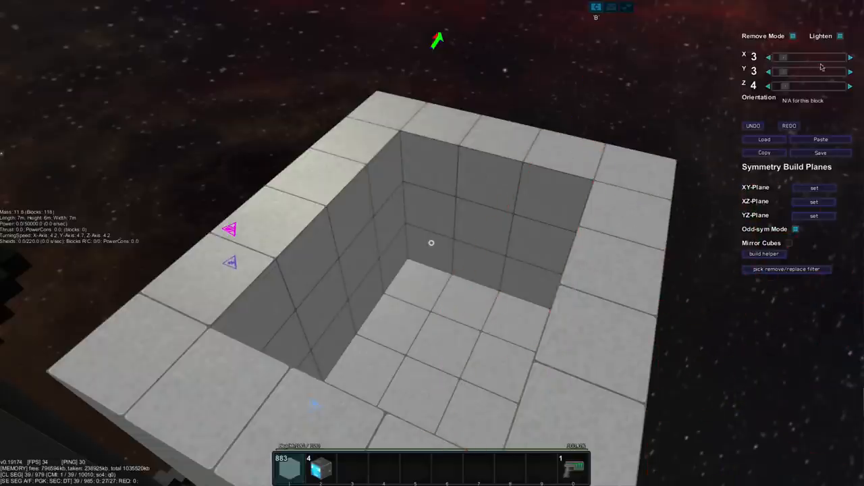
{"action": "left_click", "coordinate": [850, 57]}
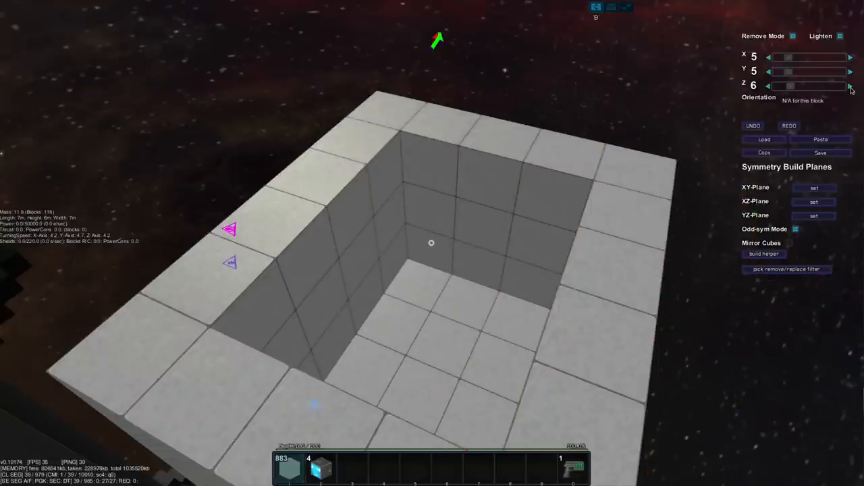
{"action": "left_click", "coordinate": [767, 87]}
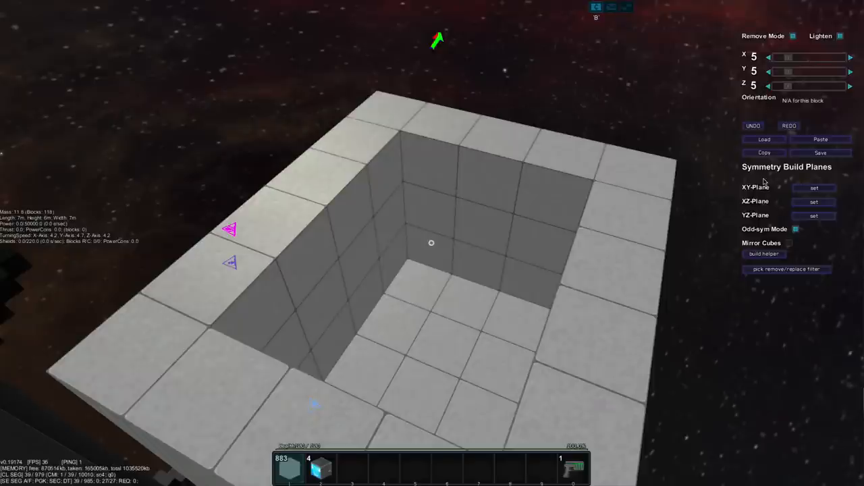
{"action": "mouse_move", "coordinate": [718, 240]}
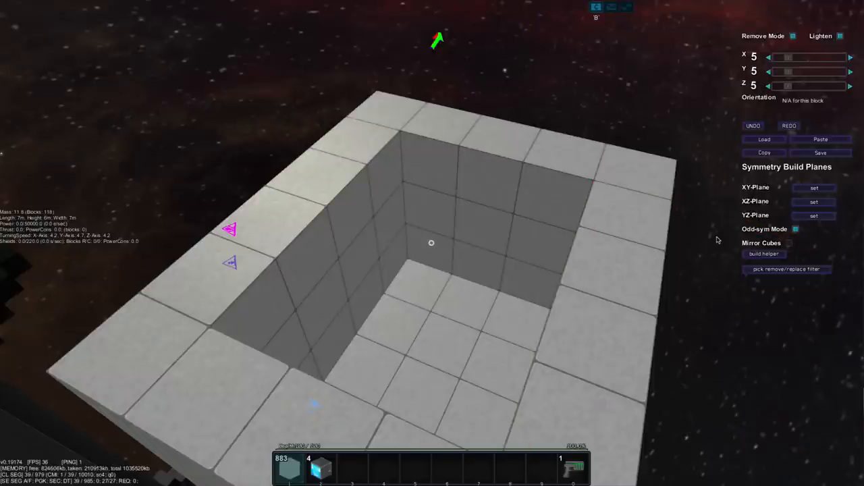
{"action": "left_click", "coordinate": [764, 152]}
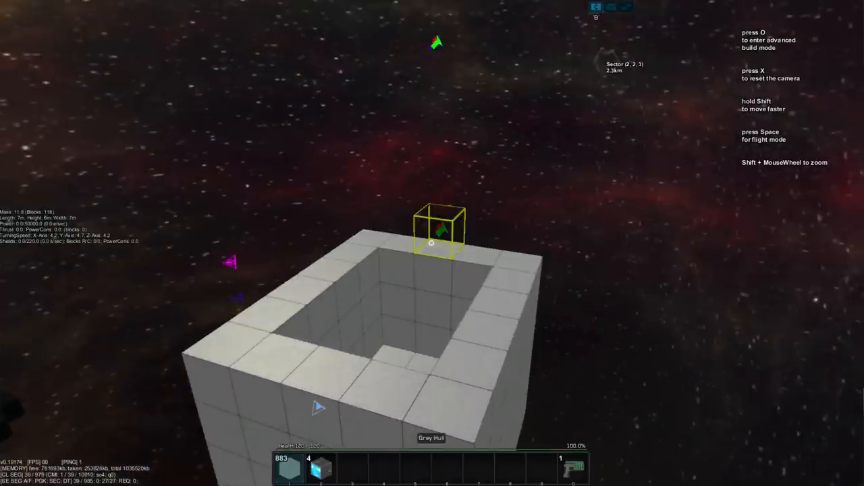
Add a corner column and a base bar of grey hull to the hollow box, ending in advanced build mode.
{"action": "key", "text": "o"}
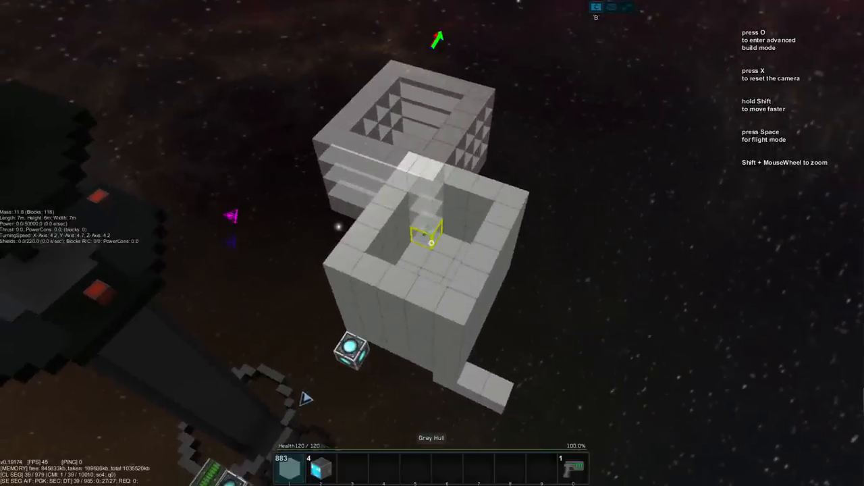
{"action": "key", "text": "o"}
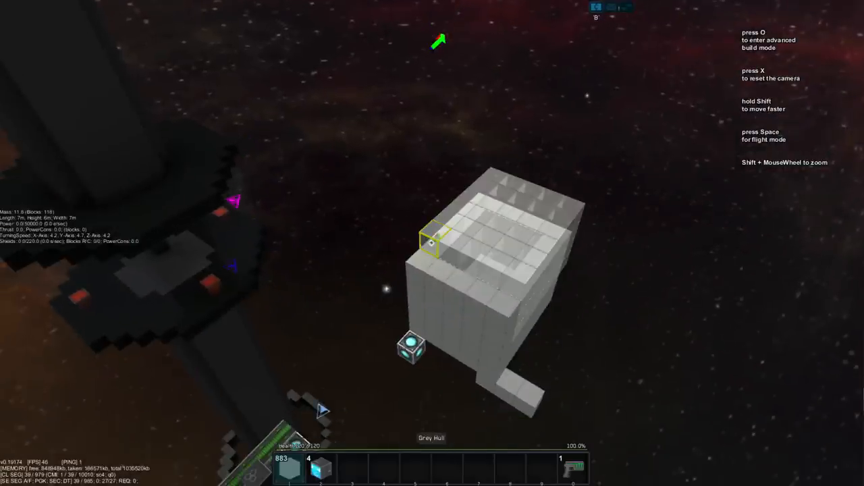
{"action": "key", "text": "o"}
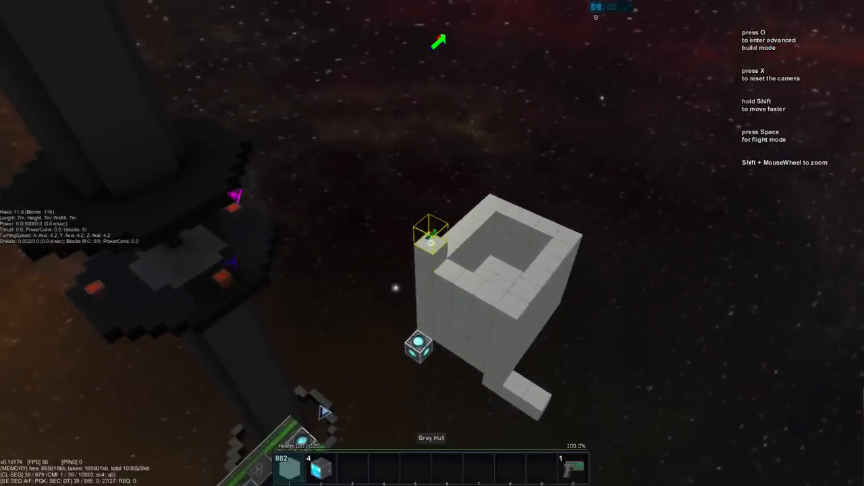
{"action": "key", "text": "o"}
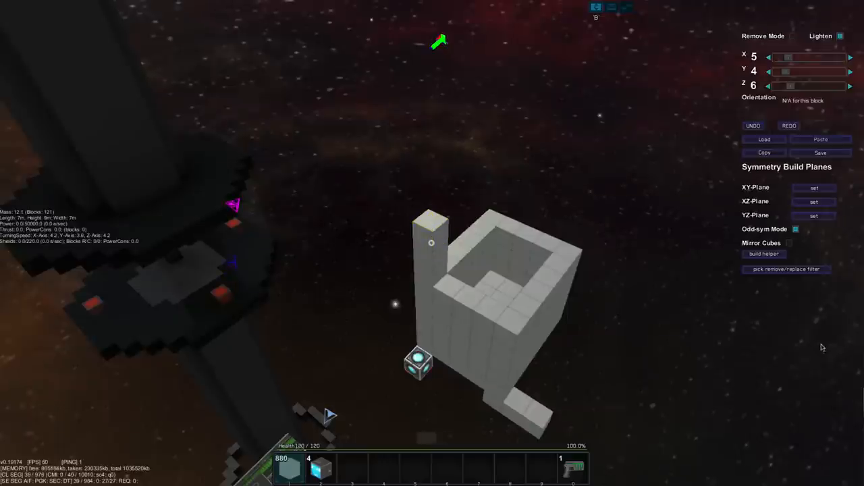
Fill the box into a solid grey hull slab and stand on its flat top deck.
{"action": "left_click", "coordinate": [821, 139]}
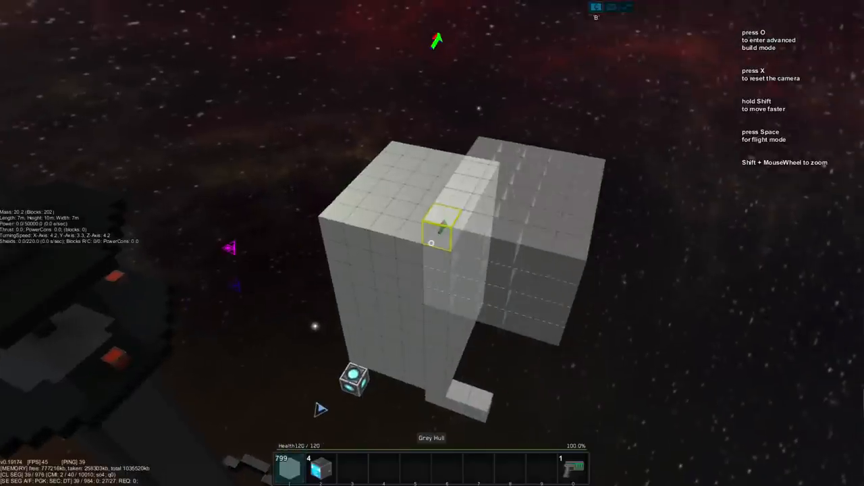
{"action": "key", "text": "o"}
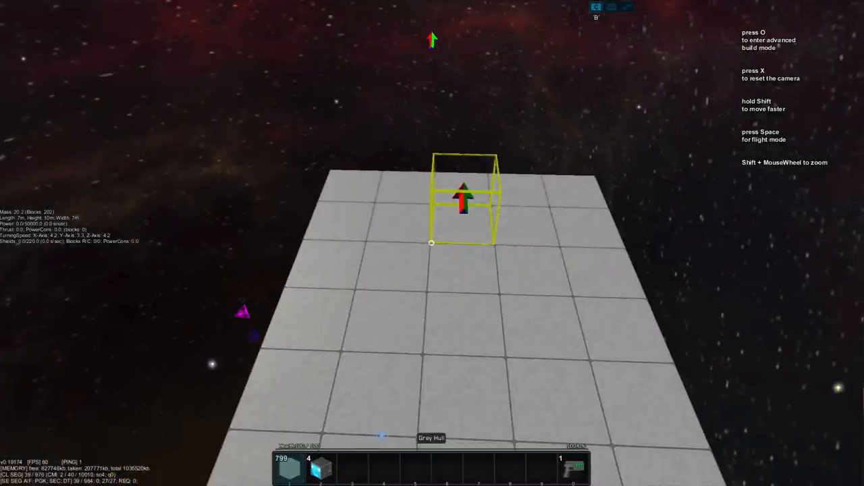
{"action": "key", "text": "o"}
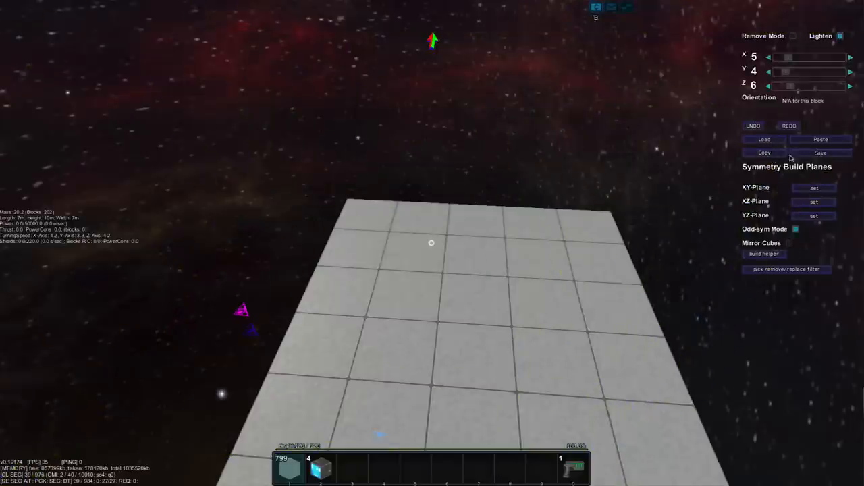
{"action": "mouse_move", "coordinate": [775, 144]}
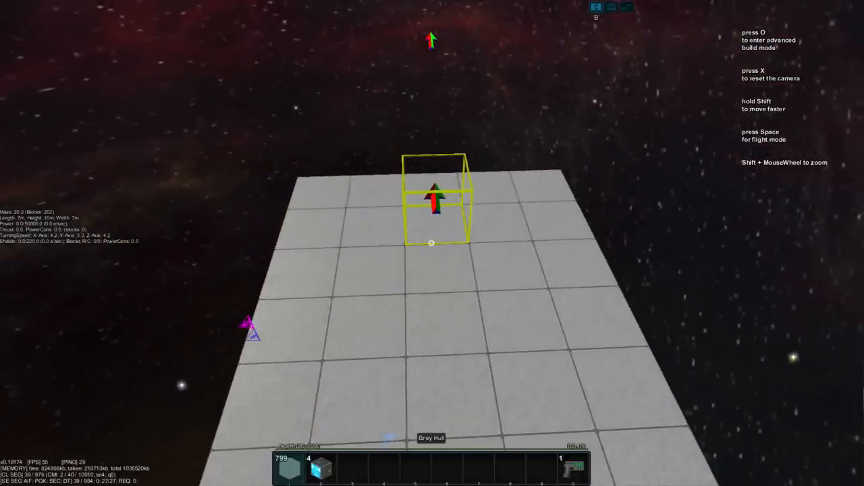
{"action": "key", "text": "o"}
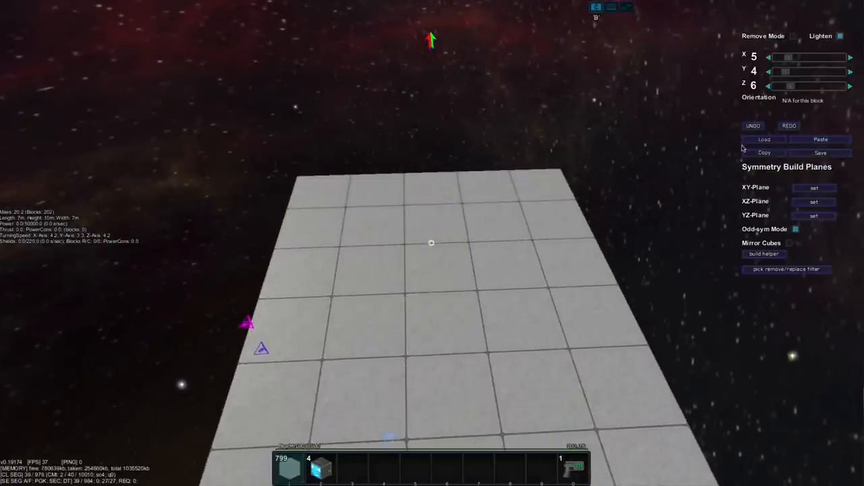
{"action": "mouse_move", "coordinate": [796, 115]}
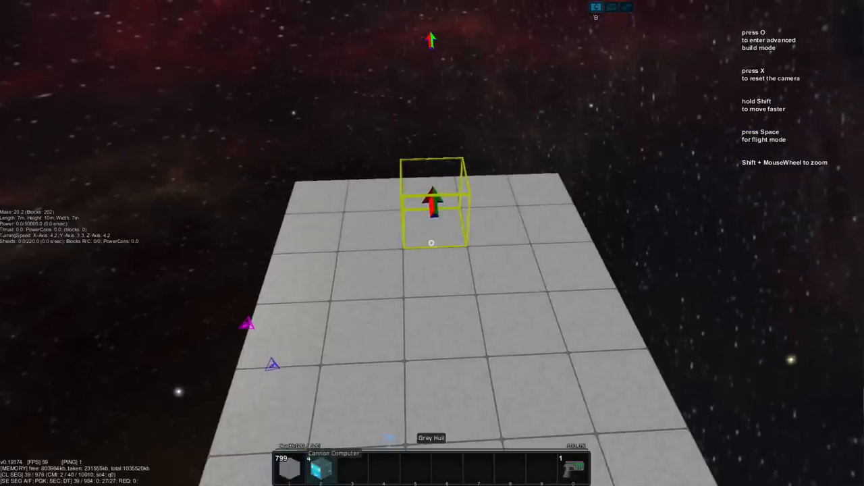
Place two Cannon Computer blocks on the grey hull deck.
{"action": "key", "text": "o"}
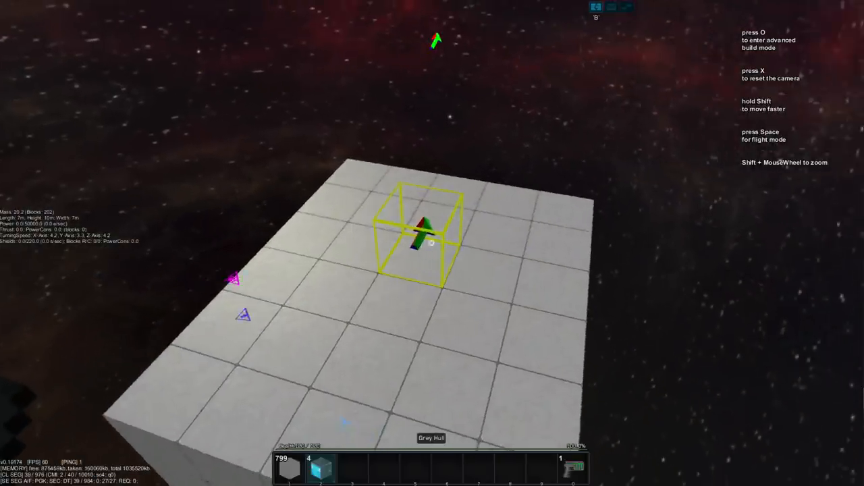
{"action": "left_click", "coordinate": [431, 236]}
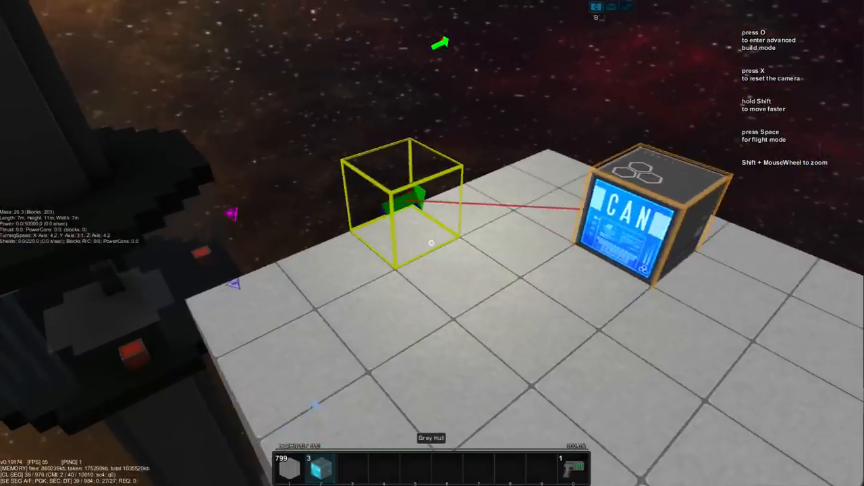
{"action": "key", "text": "o"}
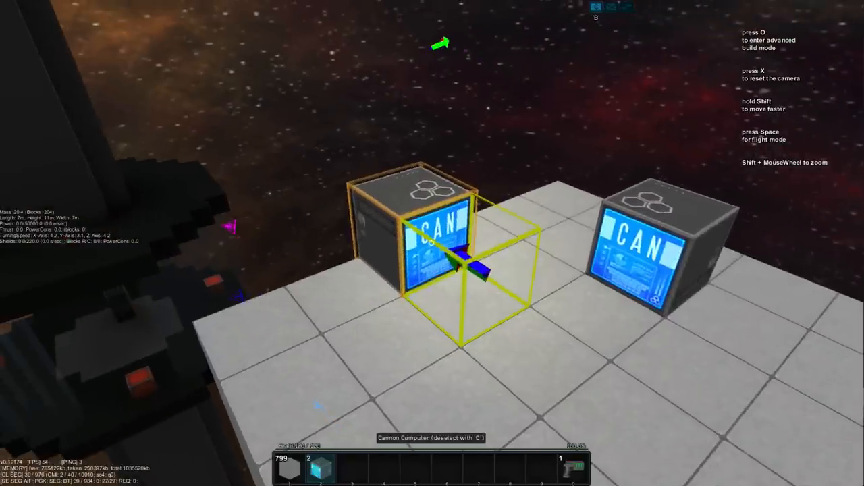
Test a YZ symmetry plane on the deck, then unset it and remove both cannon computers.
{"action": "key", "text": "o"}
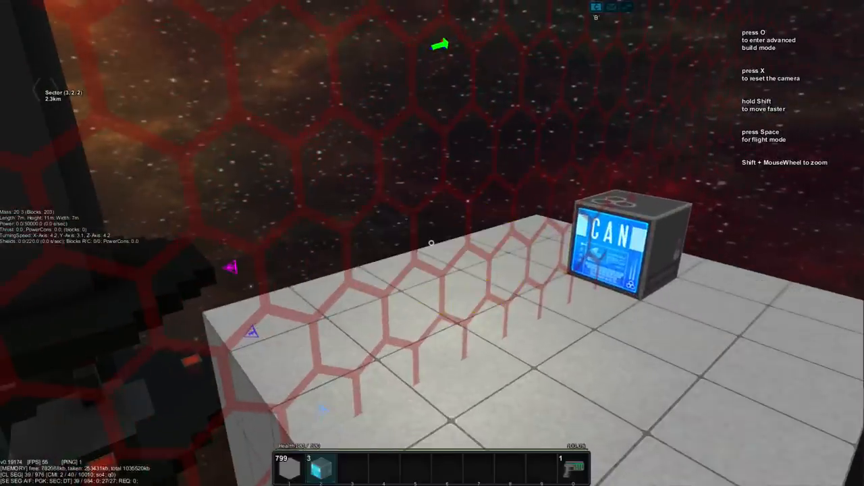
{"action": "key", "text": "o"}
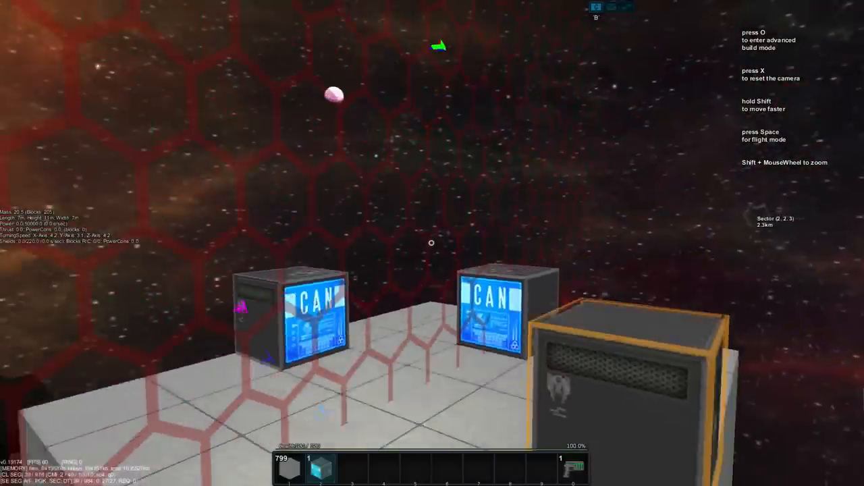
{"action": "key", "text": "o"}
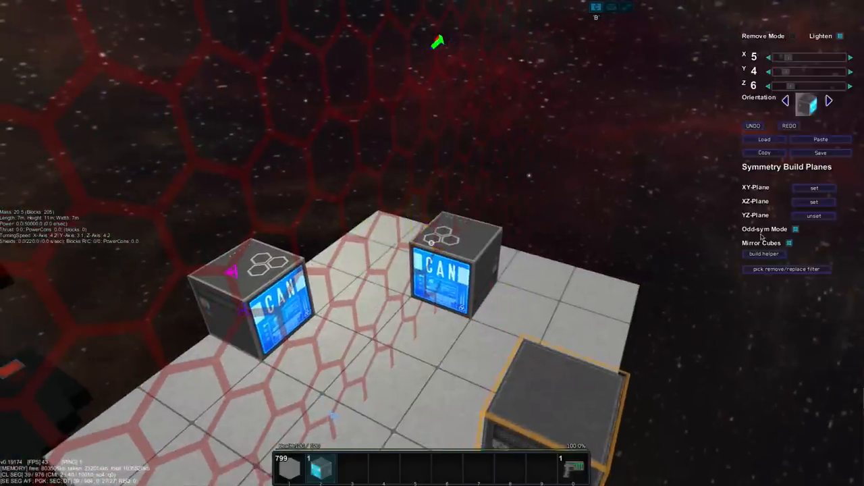
{"action": "mouse_move", "coordinate": [788, 246]}
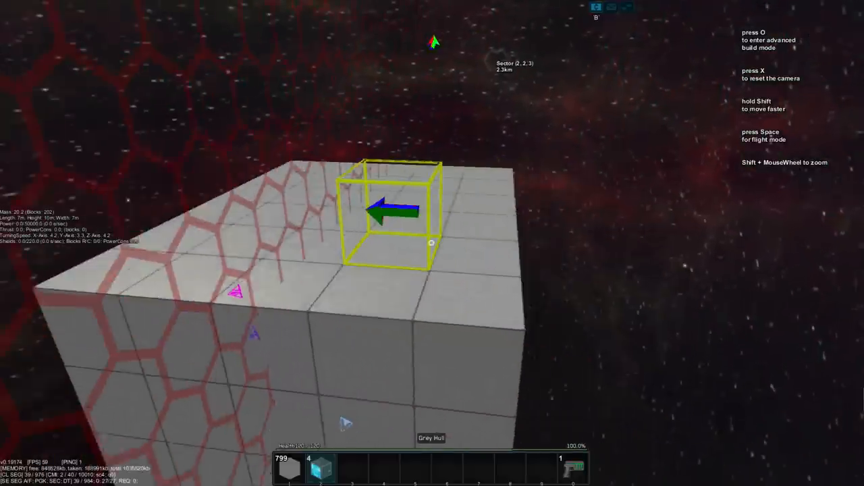
{"action": "key", "text": "o"}
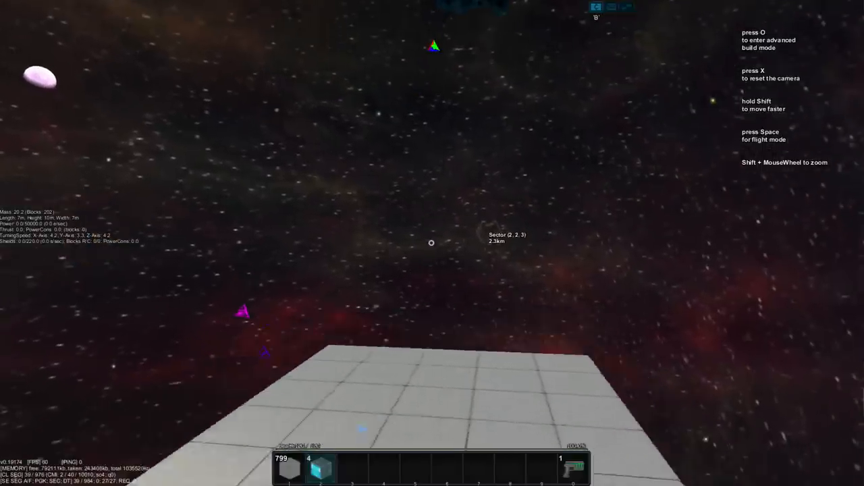
{"action": "key", "text": "o"}
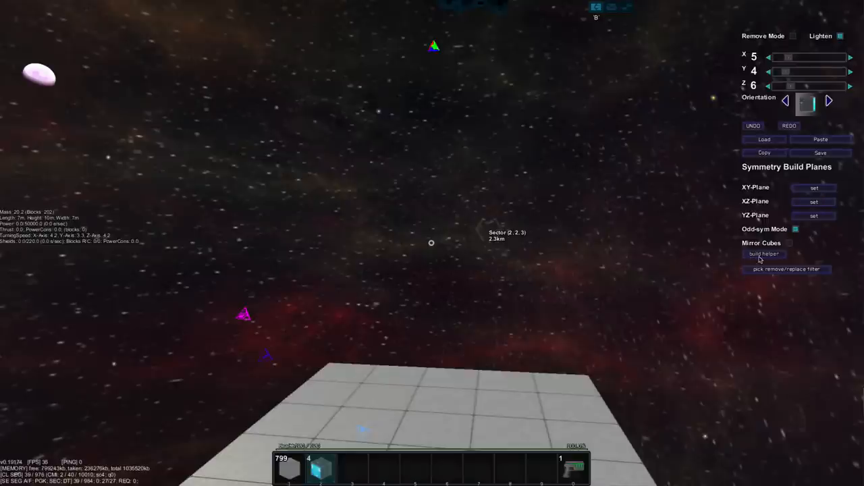
Confirm a build helper with radius 10 over the deck.
{"action": "left_click", "coordinate": [764, 254]}
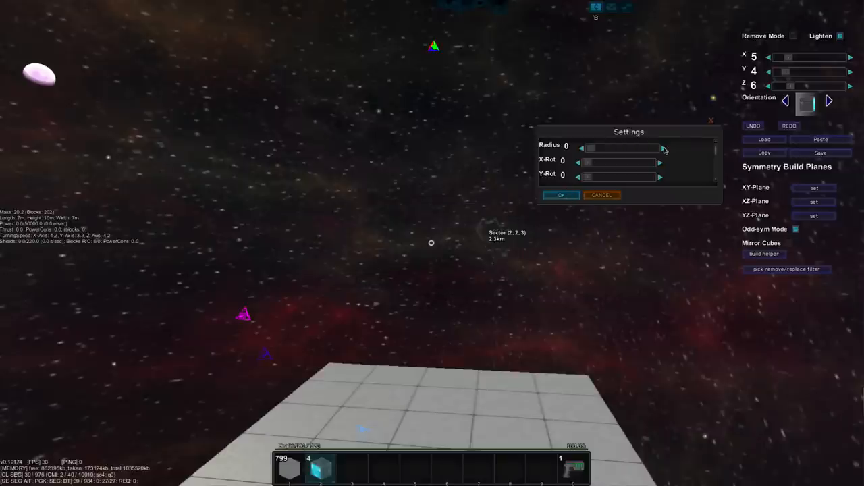
{"action": "left_click", "coordinate": [660, 148]}
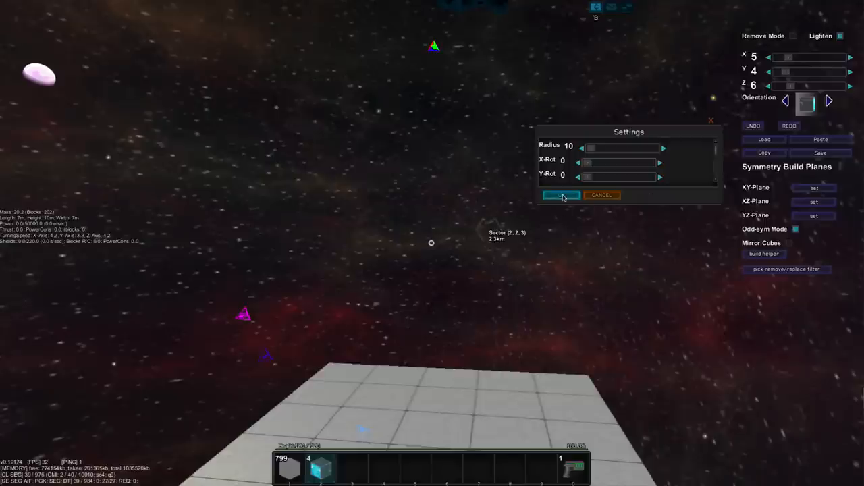
{"action": "left_click", "coordinate": [561, 195]}
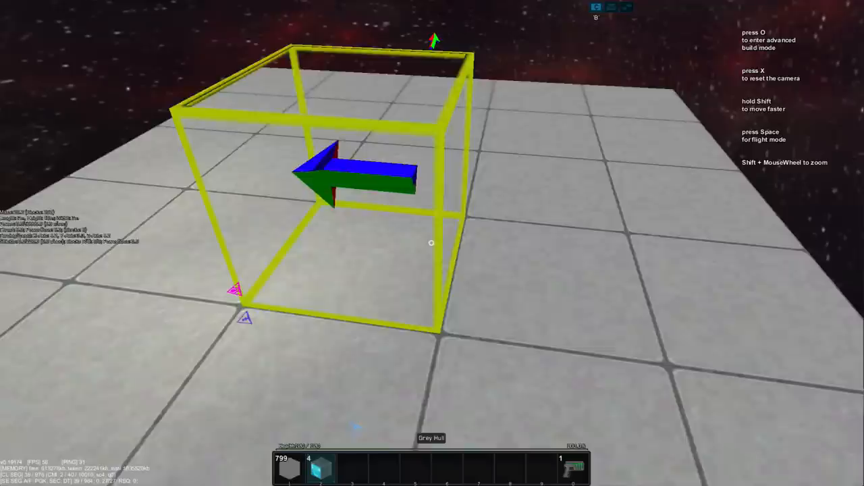
{"action": "key", "text": "o"}
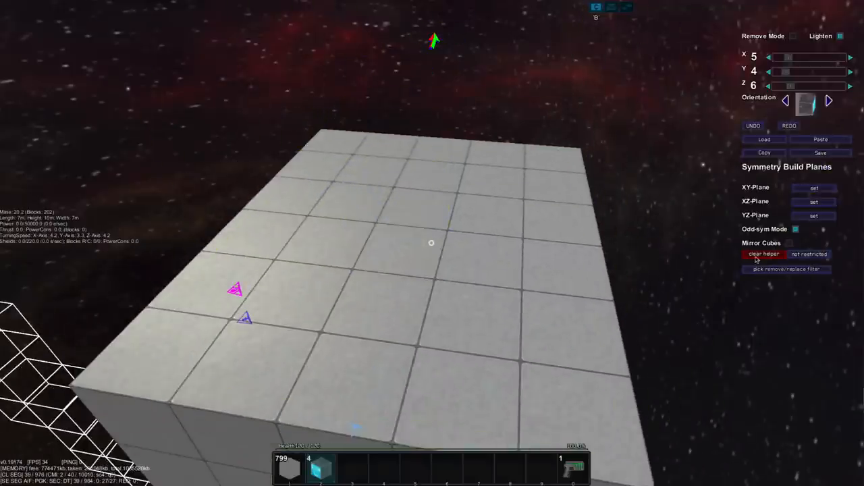
Clear the helper and confirm a new one tilted 42 degrees on X-Rot.
{"action": "left_click", "coordinate": [764, 254]}
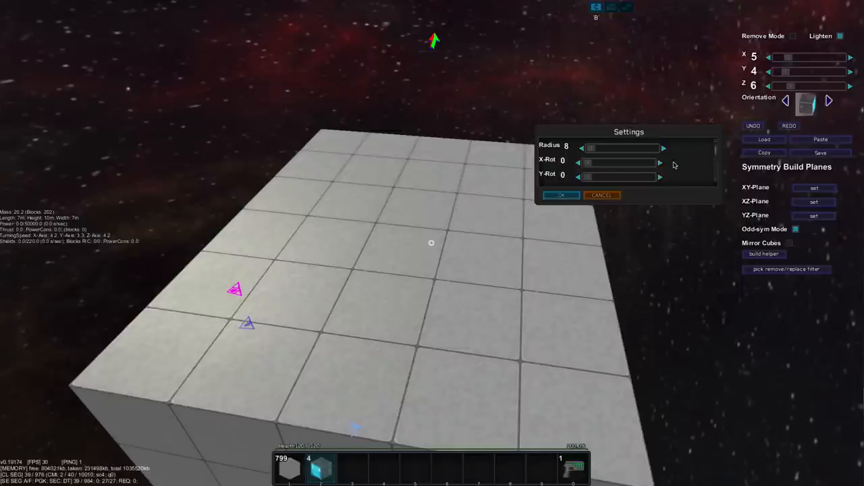
{"action": "left_click", "coordinate": [660, 162]}
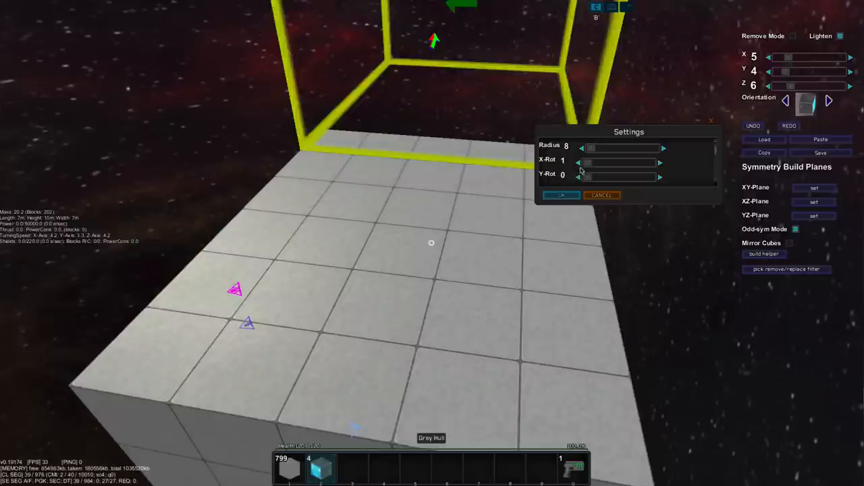
{"action": "left_click_drag", "start_coordinate": [591, 162], "coordinate": [655, 162]}
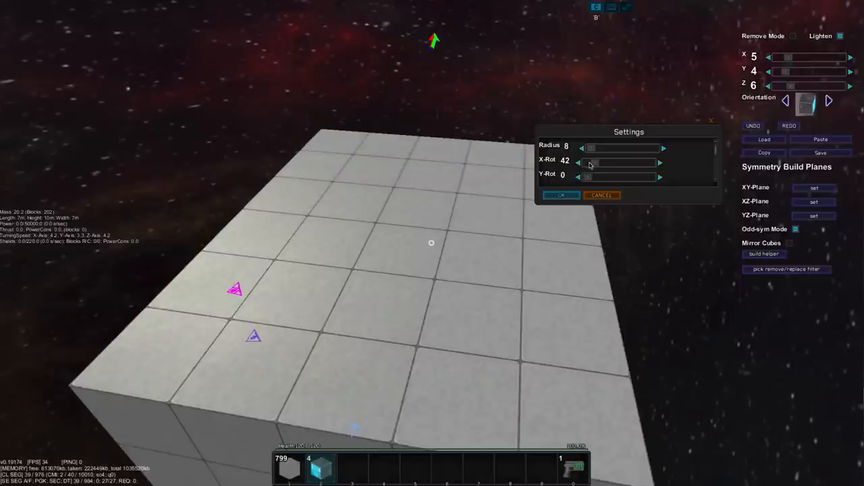
{"action": "left_click", "coordinate": [561, 195]}
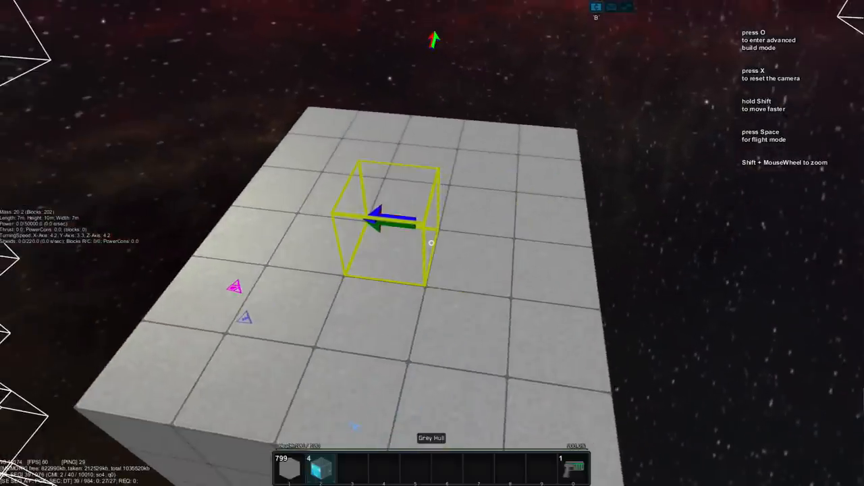
{"action": "key", "text": "o"}
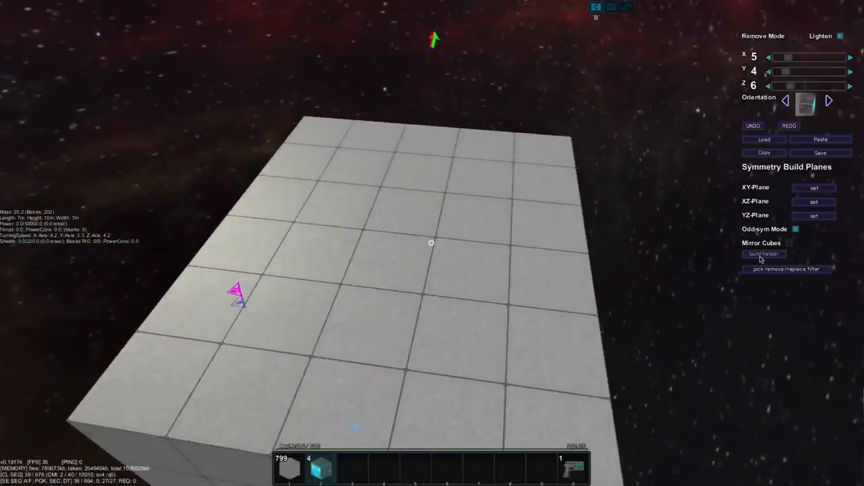
Choose the Torus helper shape with TubeRadius 13 and confirm it around the deck.
{"action": "left_click", "coordinate": [764, 253]}
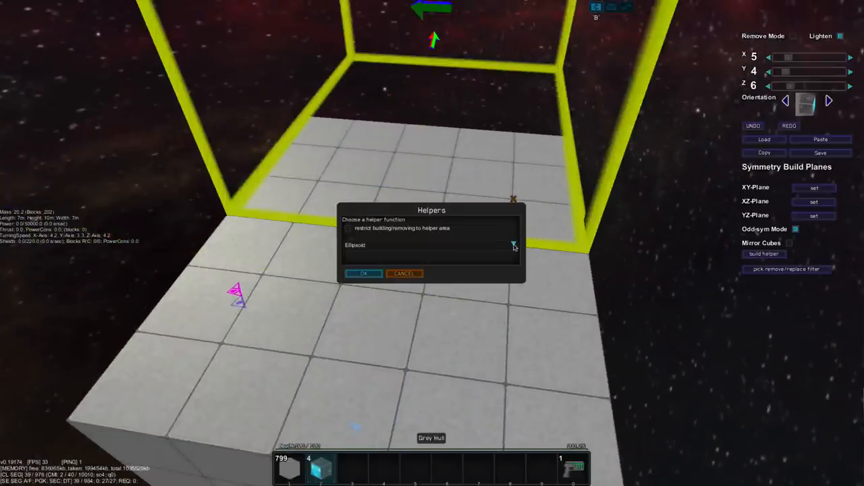
{"action": "left_click", "coordinate": [513, 244]}
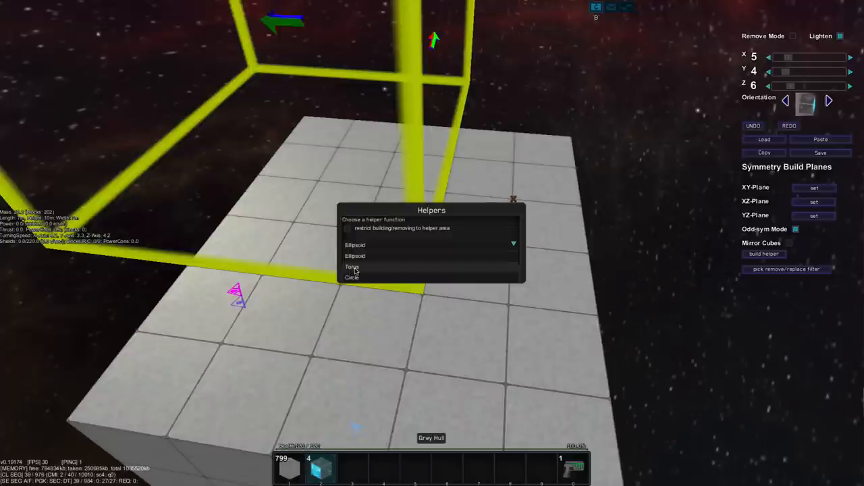
{"action": "mouse_move", "coordinate": [365, 267]}
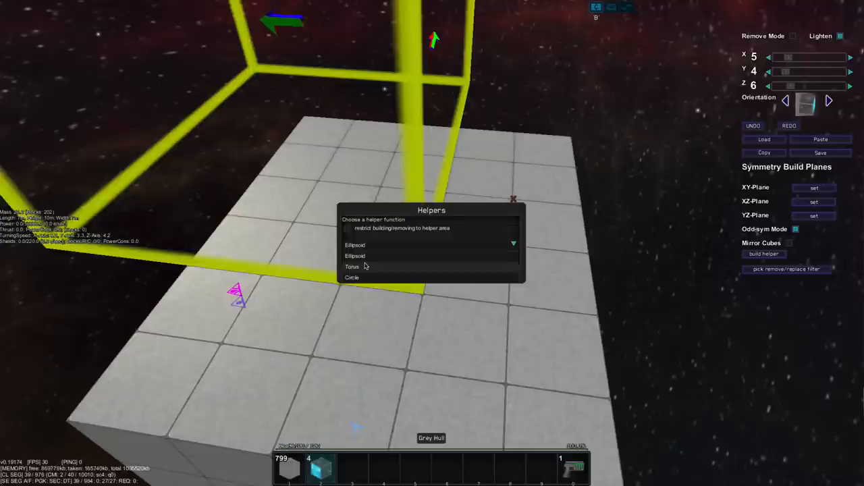
{"action": "left_click", "coordinate": [351, 266]}
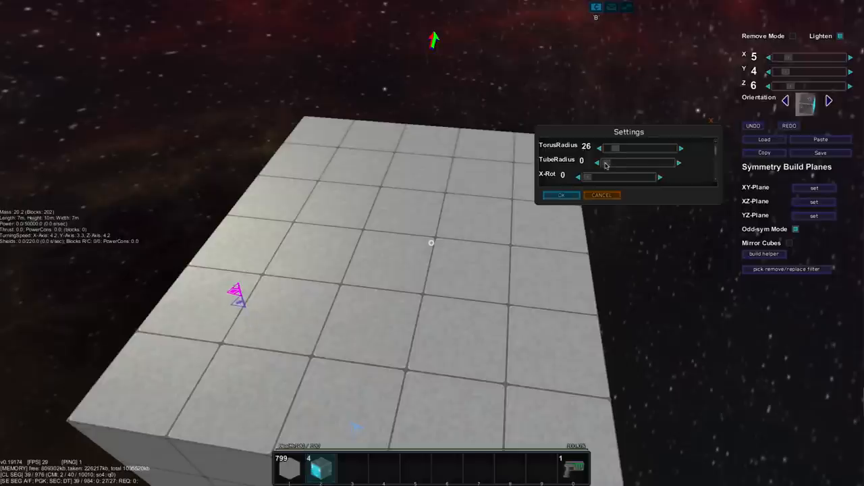
{"action": "left_click", "coordinate": [678, 162]}
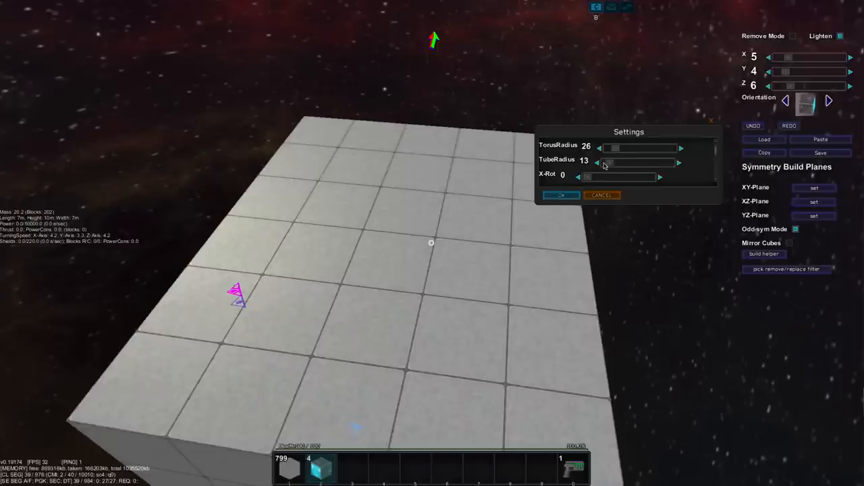
{"action": "left_click", "coordinate": [561, 194]}
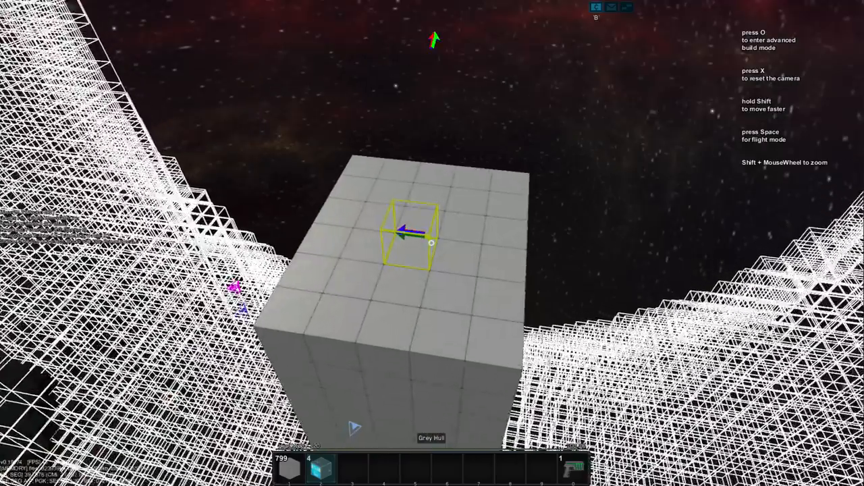
{"action": "key", "text": "o"}
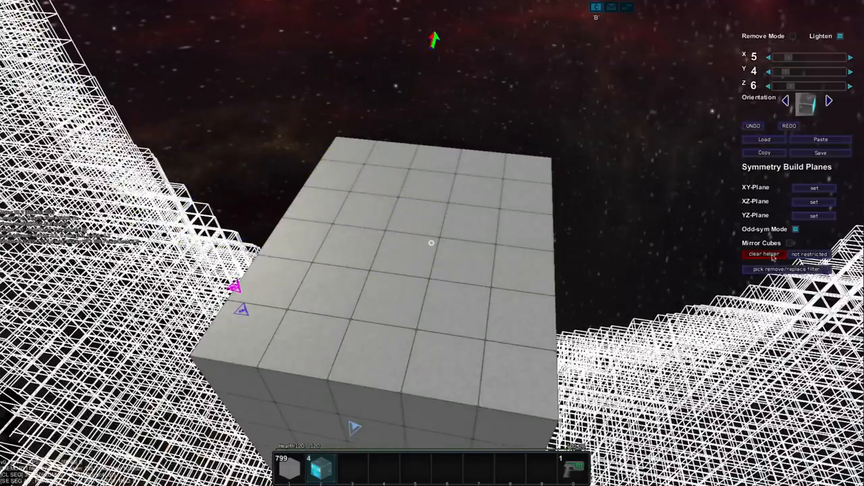
Swap the torus helper for an ellipsoid helper with a Y radius of 13.
{"action": "left_click", "coordinate": [764, 254]}
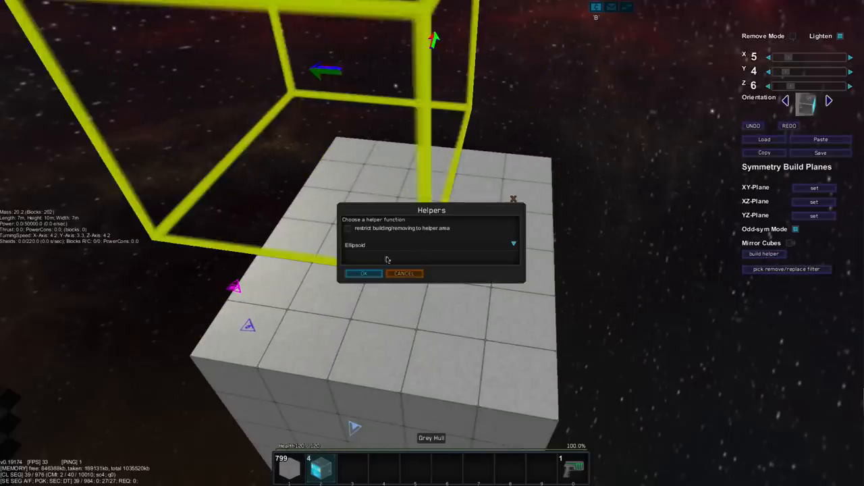
{"action": "left_click", "coordinate": [363, 273]}
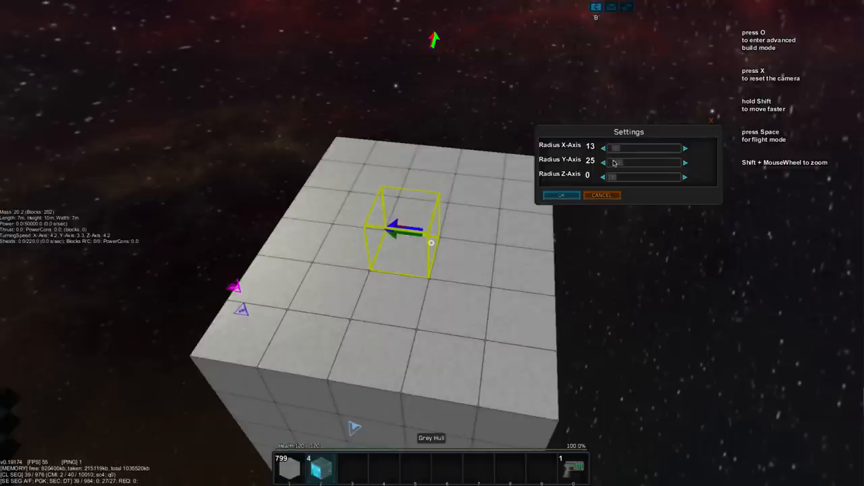
{"action": "left_click", "coordinate": [602, 162]}
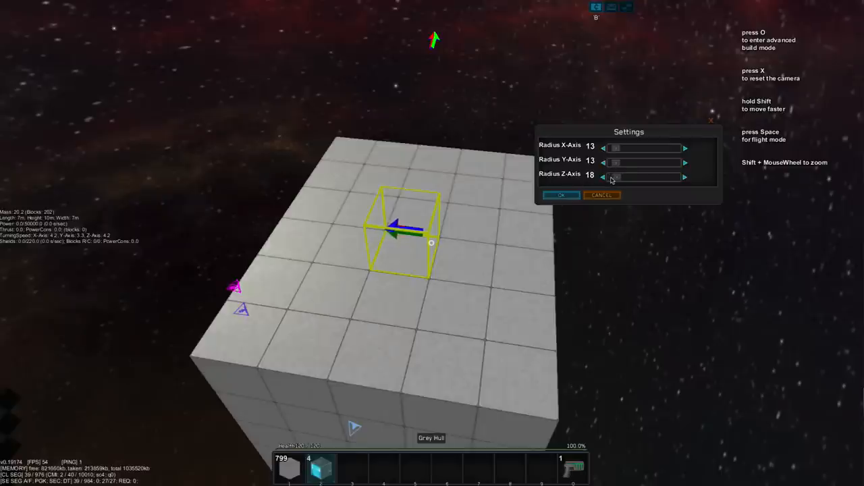
{"action": "left_click", "coordinate": [602, 176]}
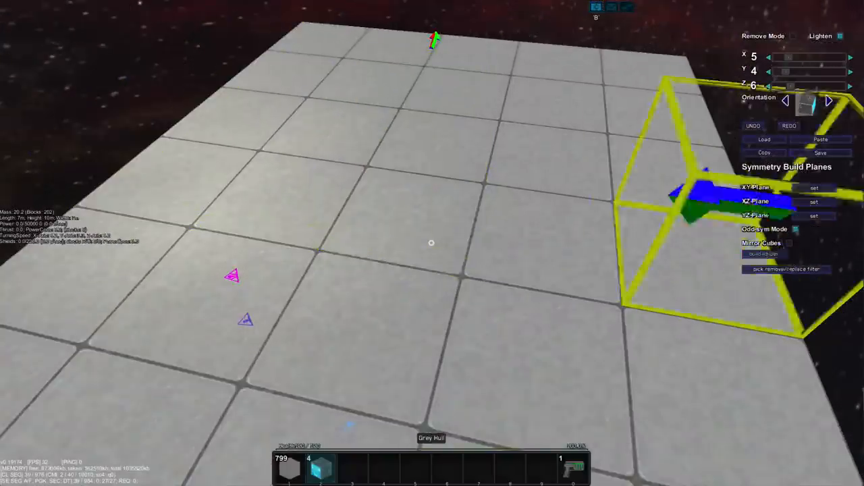
Enlarge the ellipsoid helper to radii 26 by 26 by 52 and confirm it.
{"action": "left_click", "coordinate": [764, 254]}
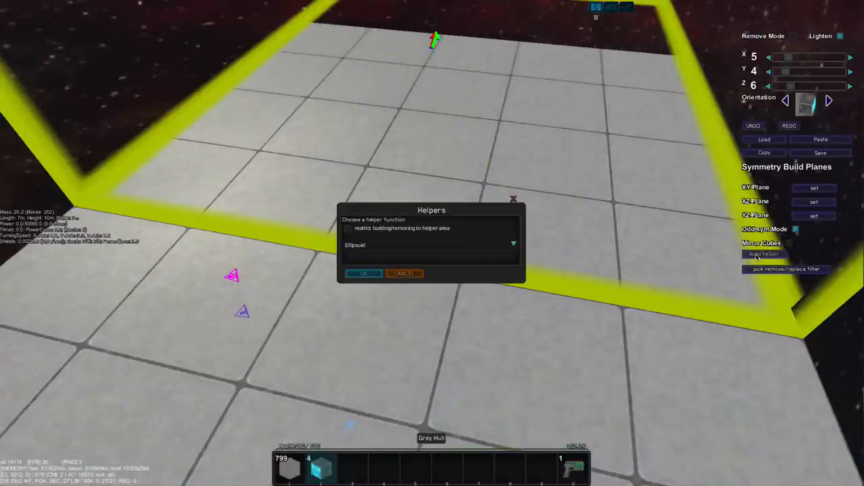
{"action": "left_click", "coordinate": [363, 273]}
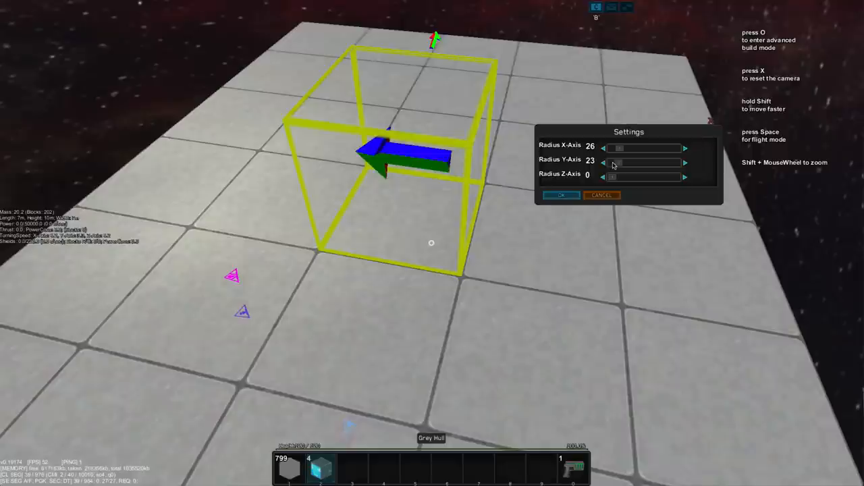
{"action": "left_click", "coordinate": [684, 162]}
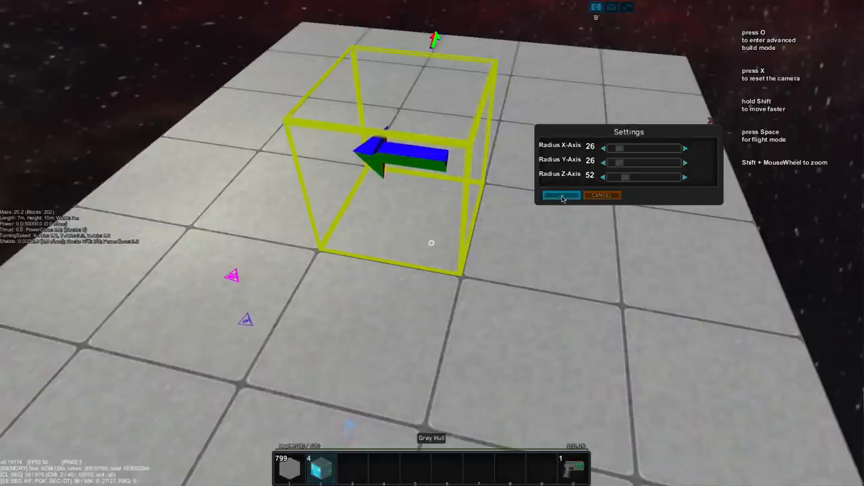
{"action": "left_click", "coordinate": [560, 194]}
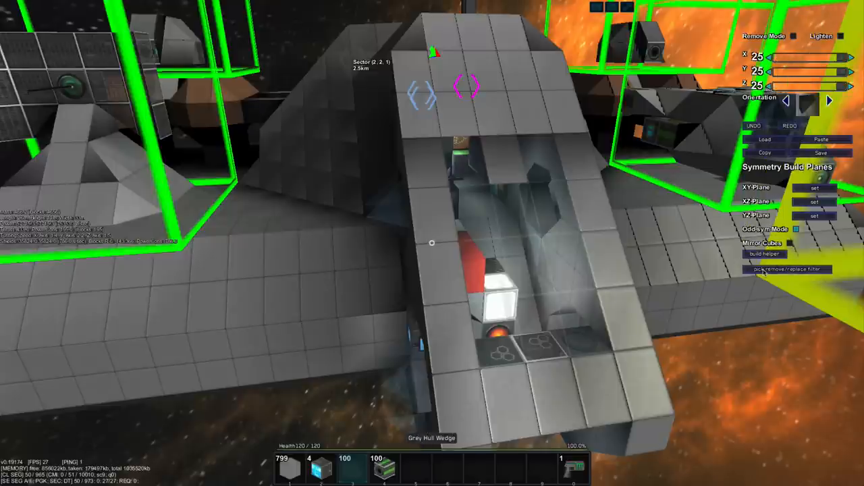
Set the pick/remove/replace filter to Grey Hull Wedge by searching 'grey'.
{"action": "left_click", "coordinate": [787, 269]}
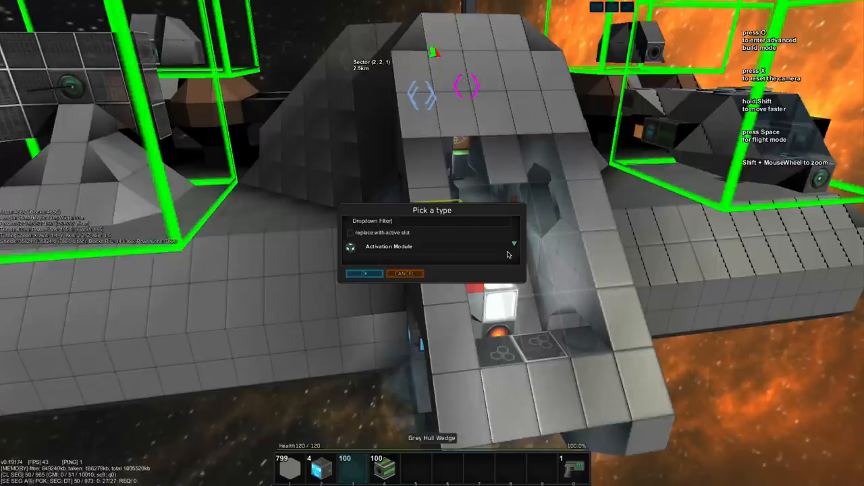
{"action": "type", "text": "grey"}
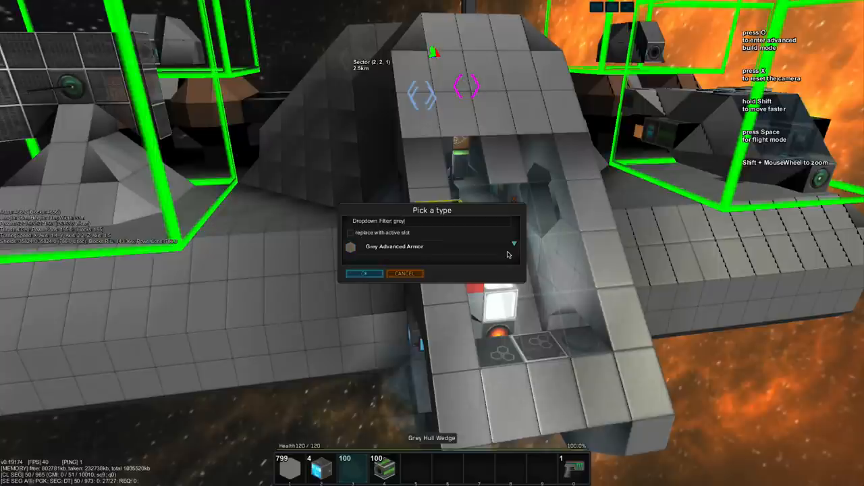
{"action": "left_click", "coordinate": [513, 243]}
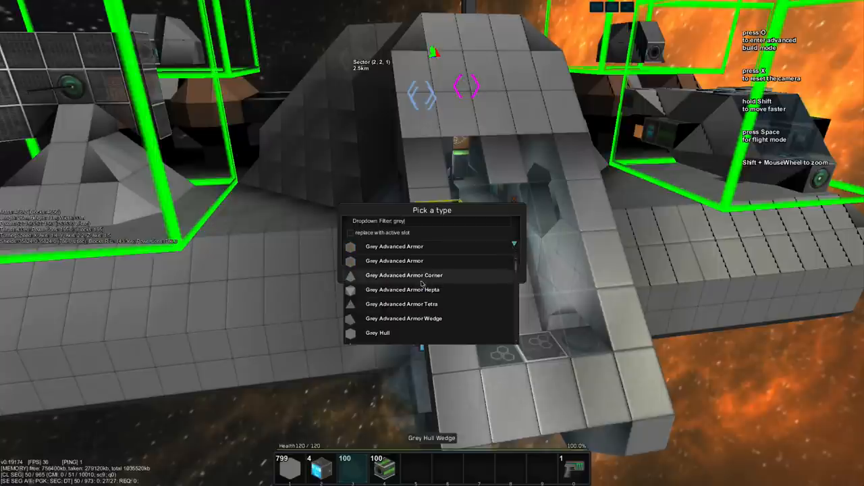
{"action": "scroll", "scroll_direction": "down", "scroll_amount": 3}
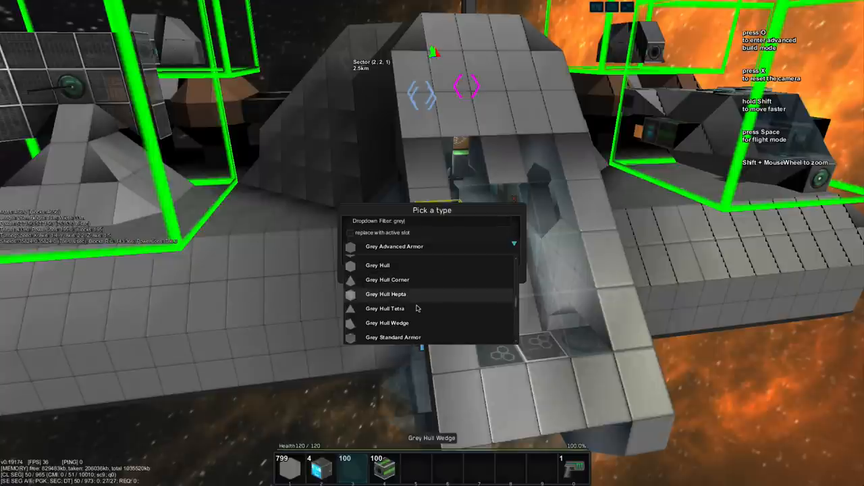
{"action": "left_click", "coordinate": [386, 322]}
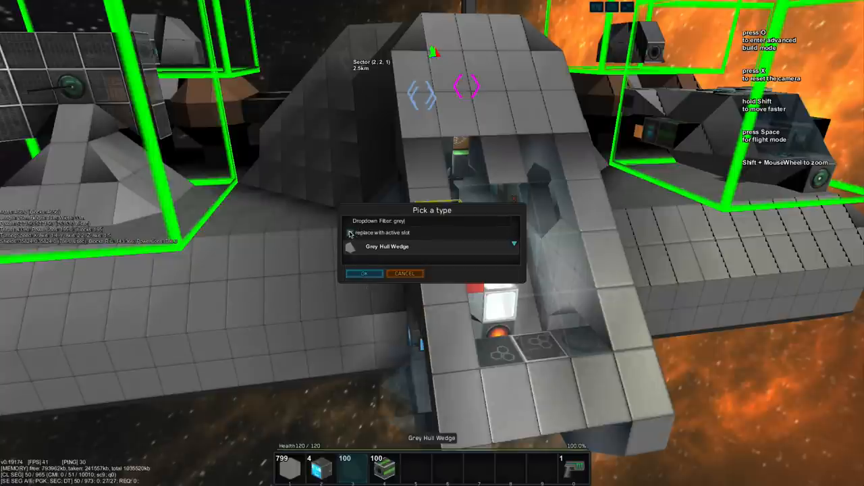
{"action": "left_click", "coordinate": [364, 272]}
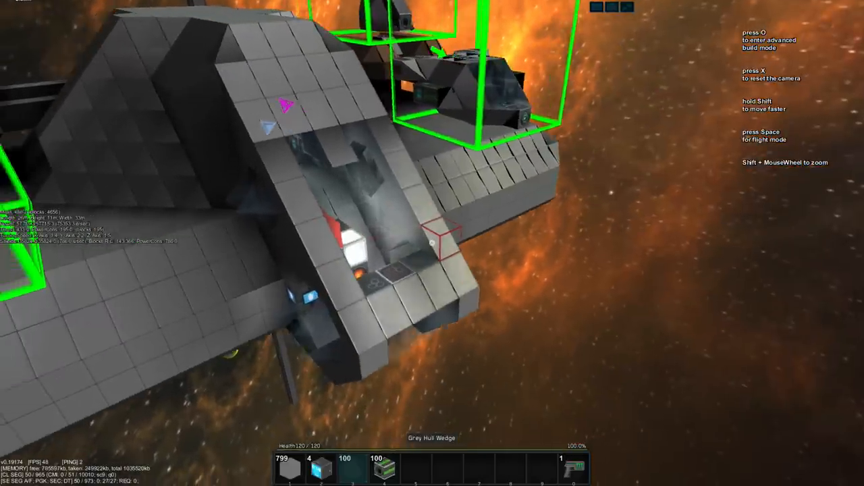
Back in advanced build mode, replace the grey wedge nose with black hull.
{"action": "key", "text": "o"}
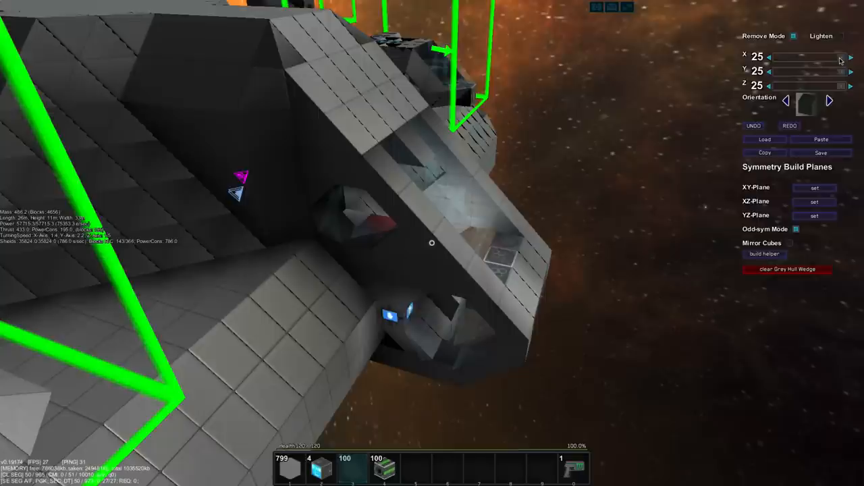
{"action": "left_click", "coordinate": [769, 57]}
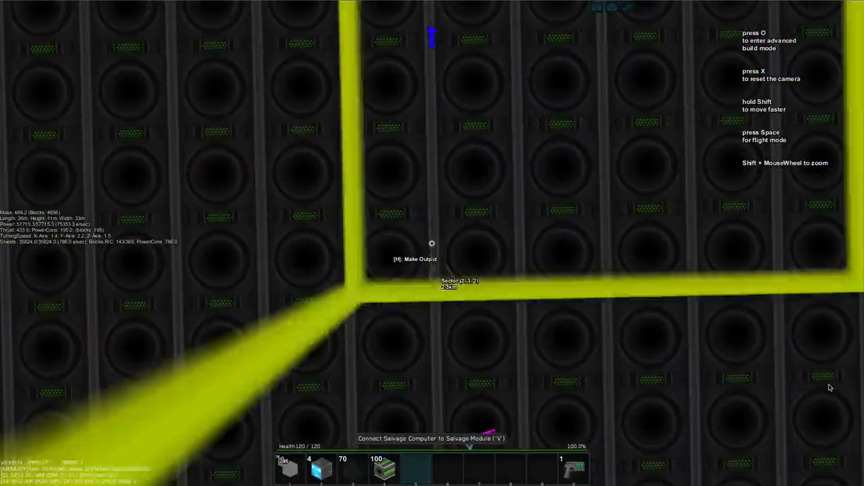
Switch the replace filter to Salvage Module in advanced build mode.
{"action": "key", "text": "o"}
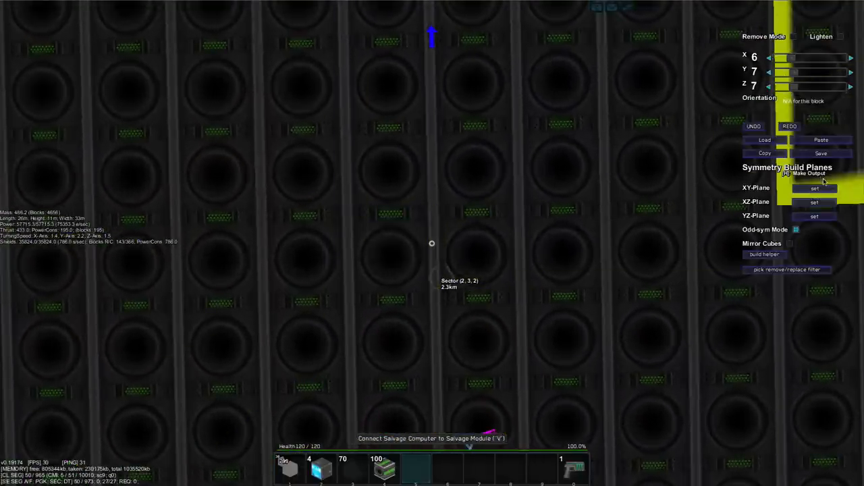
{"action": "left_click", "coordinate": [786, 270]}
{"action": "type", "text": "salva"}
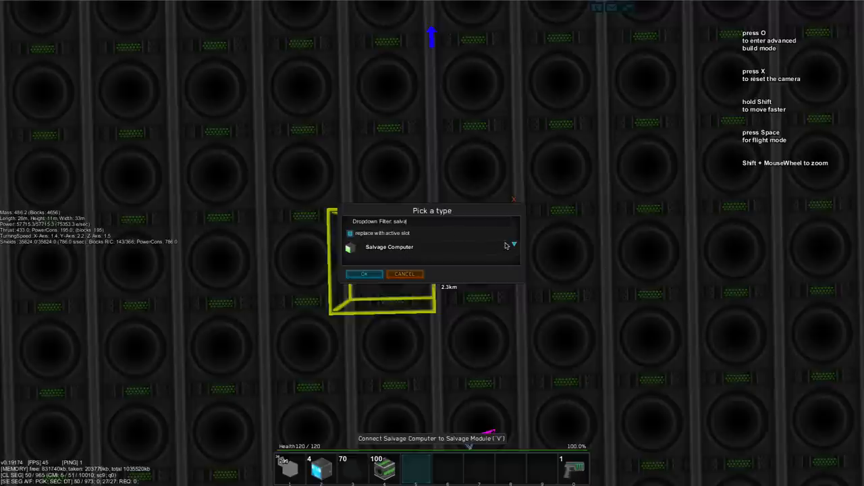
{"action": "left_click", "coordinate": [432, 246]}
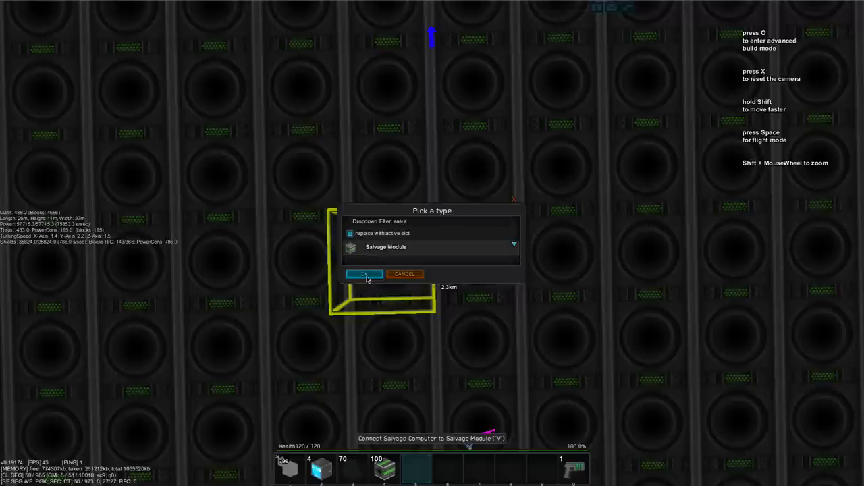
{"action": "left_click", "coordinate": [363, 274]}
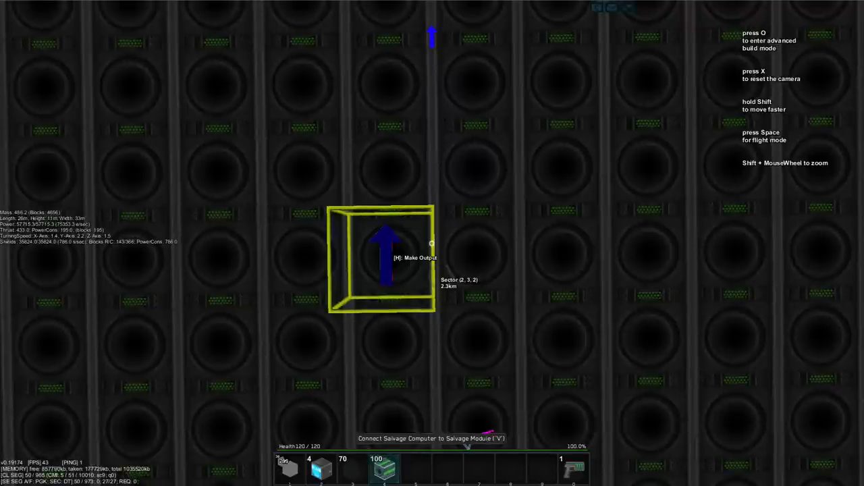
Reassign the wall of salvage modules as the salvage computer's output and move to the ship core.
{"action": "key", "text": "o"}
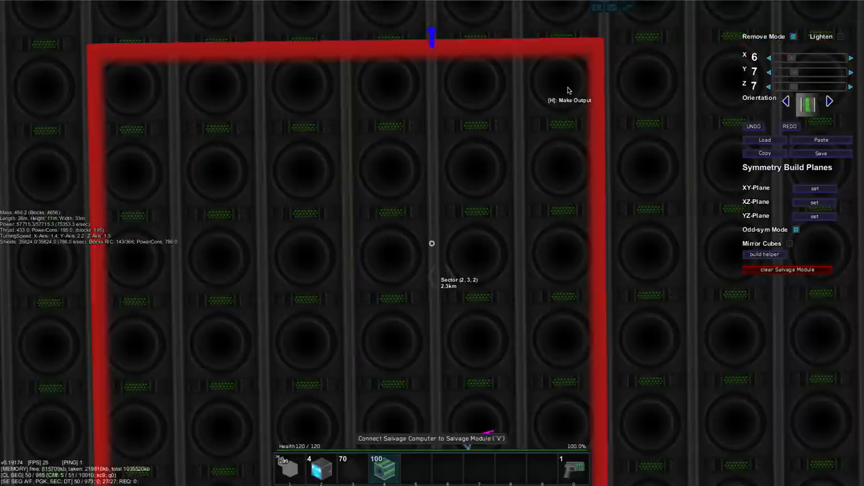
{"action": "key", "text": "v"}
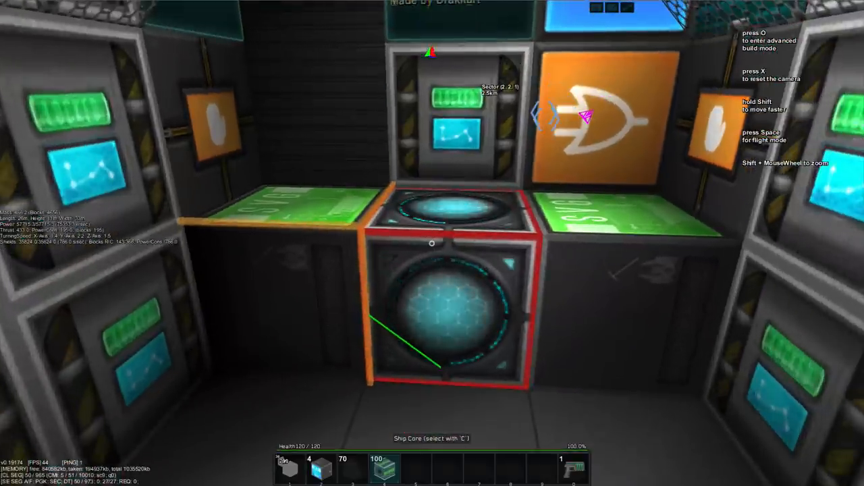
Leave build mode and fly out to view the ship exterior against the orange star.
{"action": "key", "text": "o"}
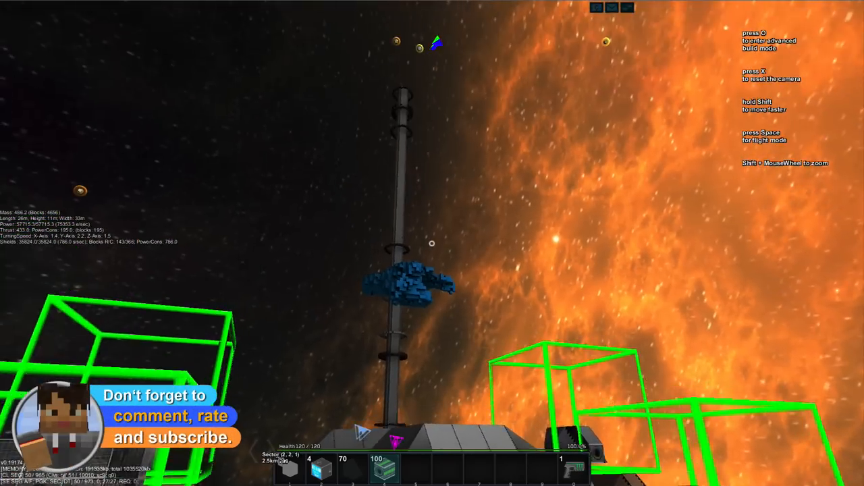
{"action": "mouse_move", "coordinate": [432, 243]}
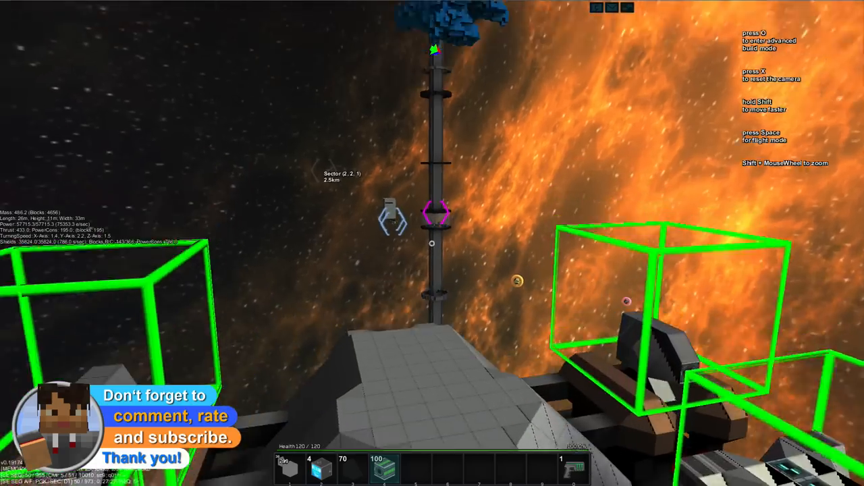